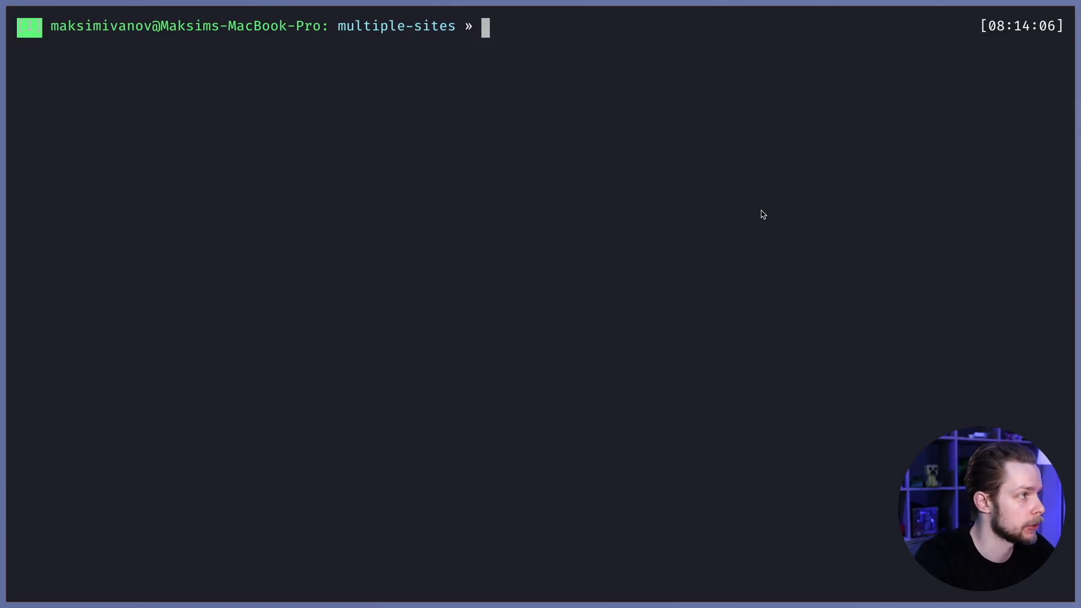
# Create the public-site and admin-site React apps, then open multiple-sites in VS Code
pyautogui.write('npx create-react-app public-site')
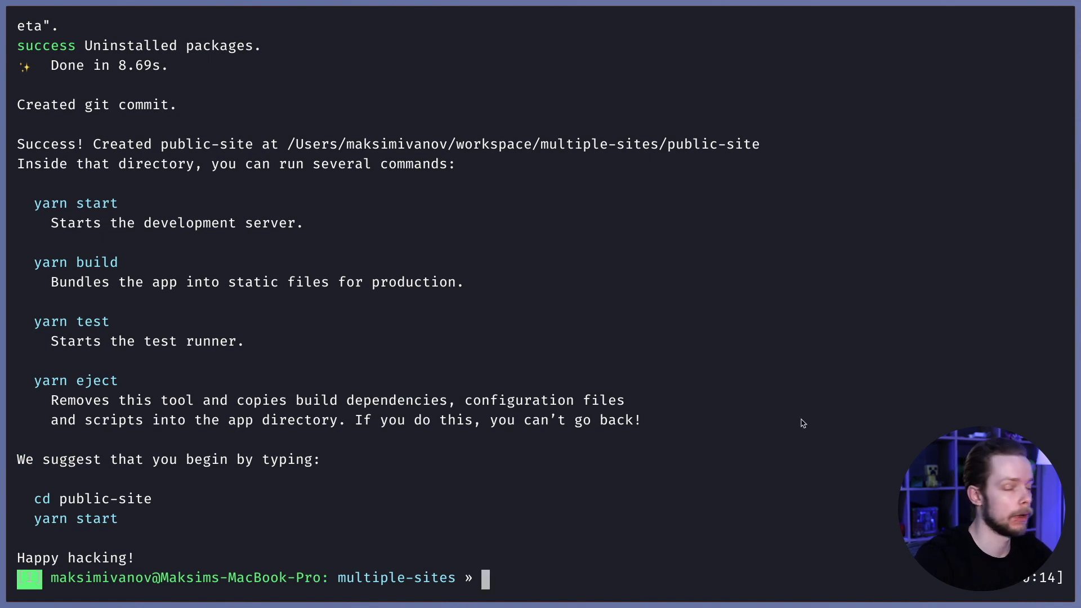
pyautogui.write('npx create-react-app public-site')
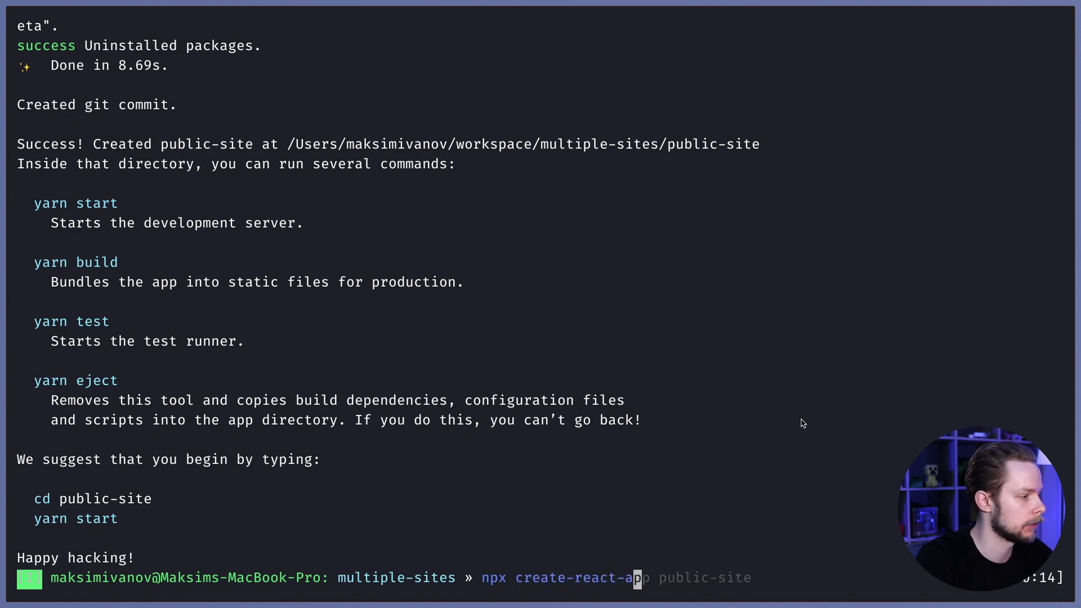
pyautogui.write('admin-site')
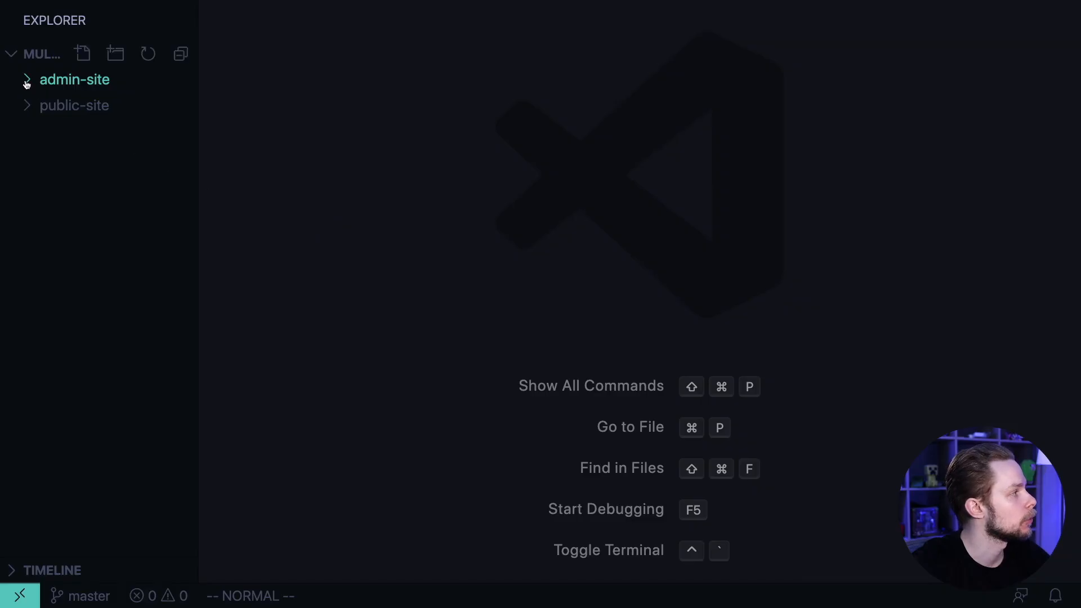
# Replace admin-site App.js's default header block with an <h1>Admin Site</h1> heading
pyautogui.click(74, 80)
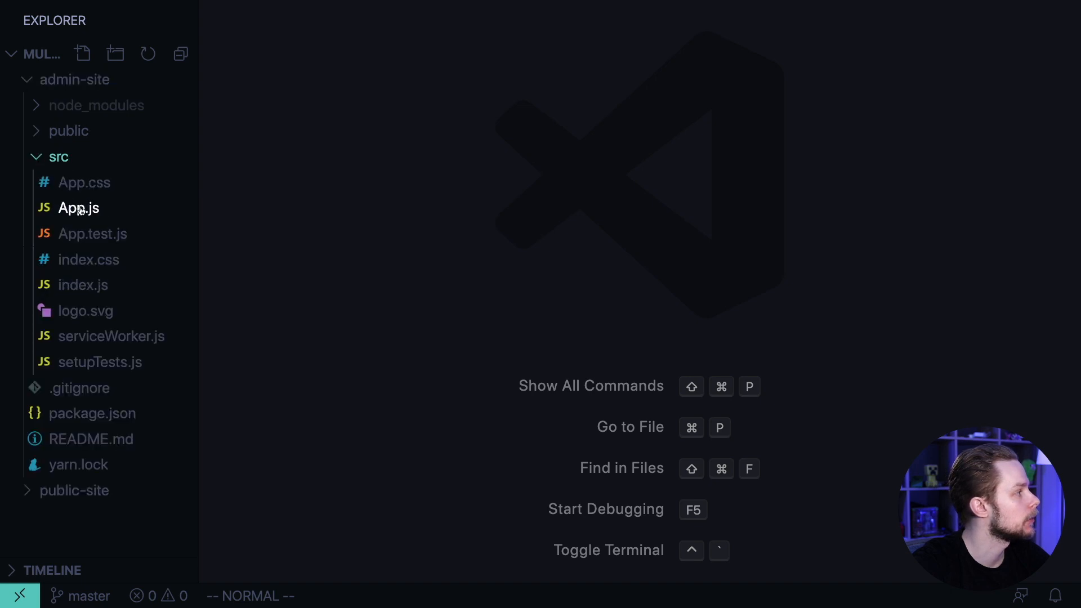
pyautogui.click(78, 208)
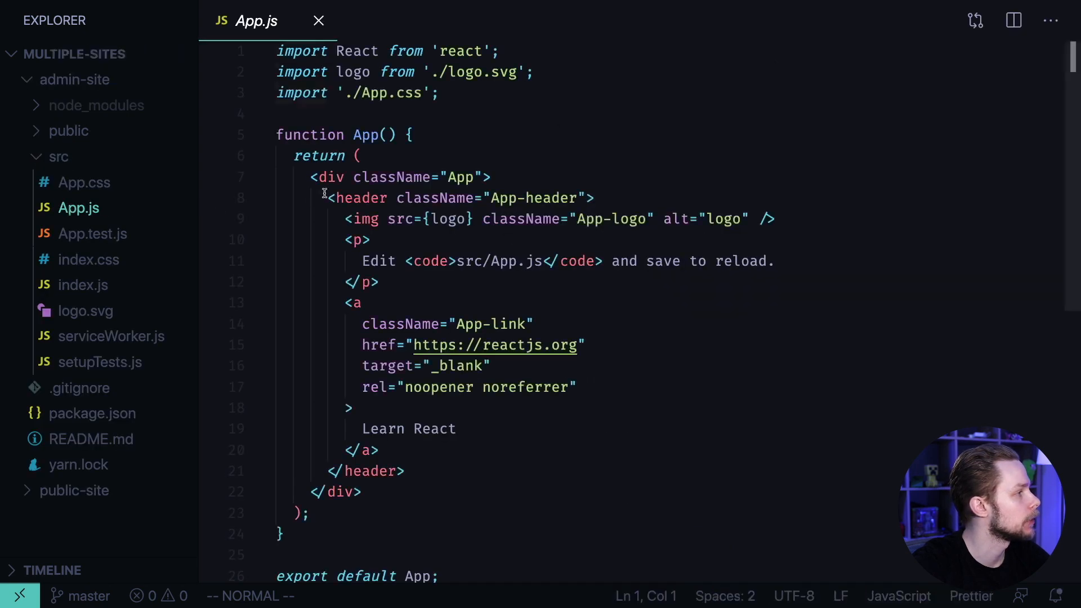
pyautogui.press('V')
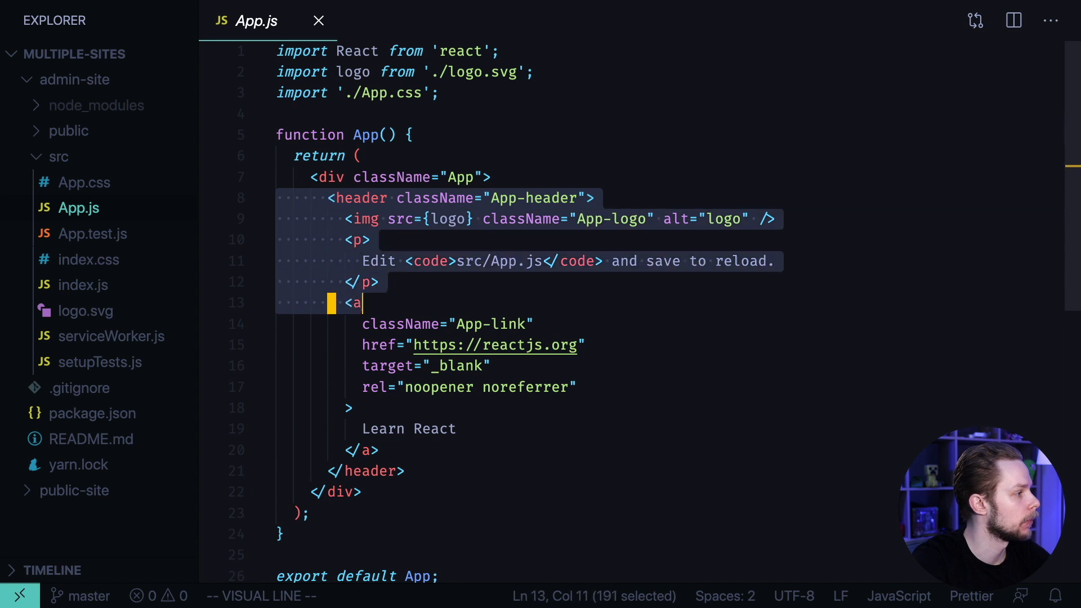
pyautogui.press('Delete')
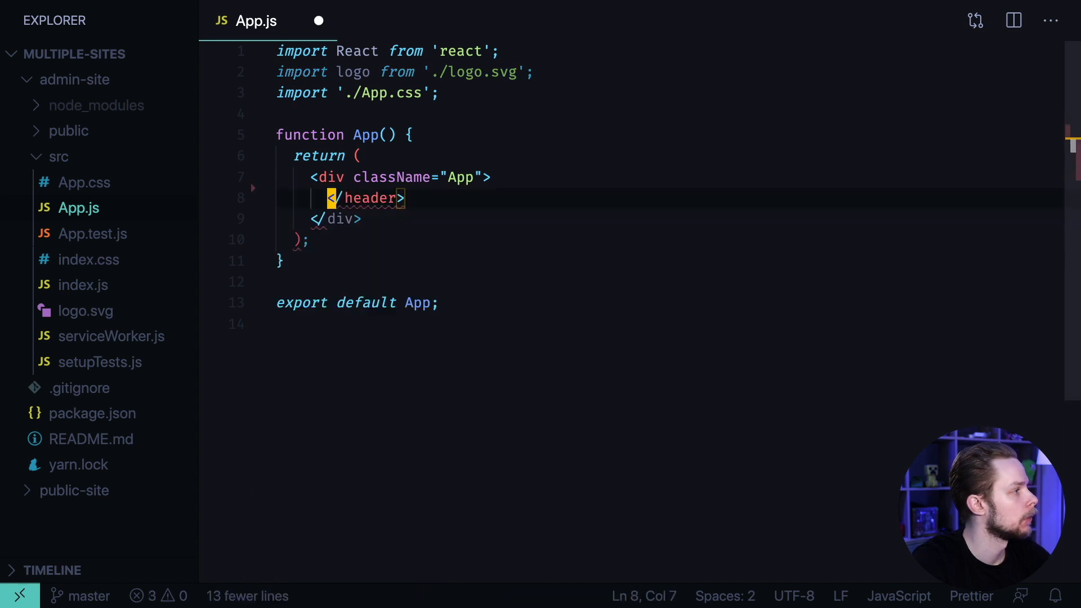
pyautogui.write('h>')
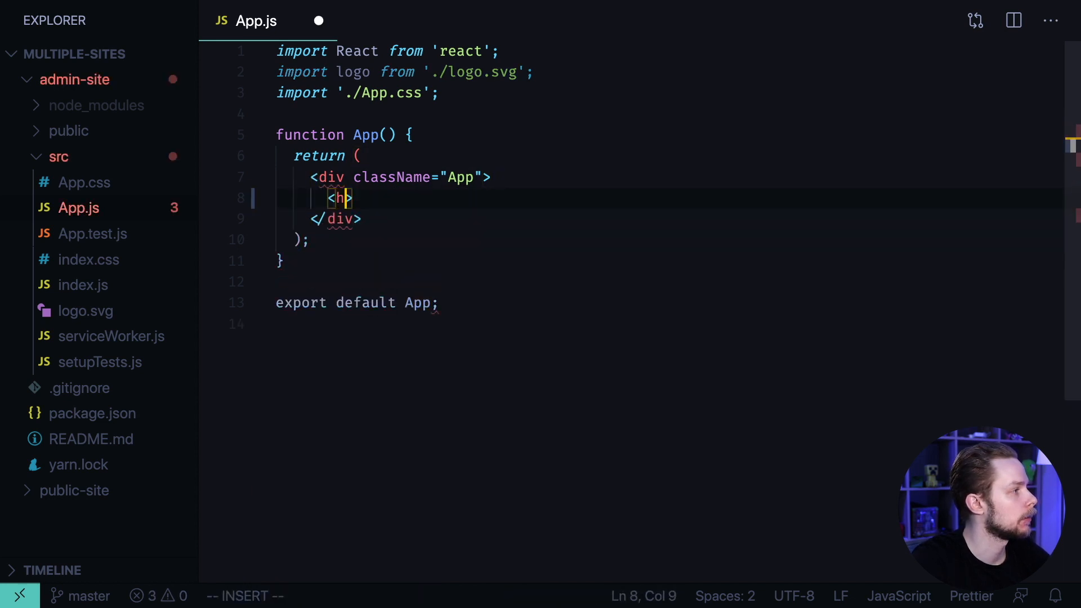
pyautogui.write('1>')
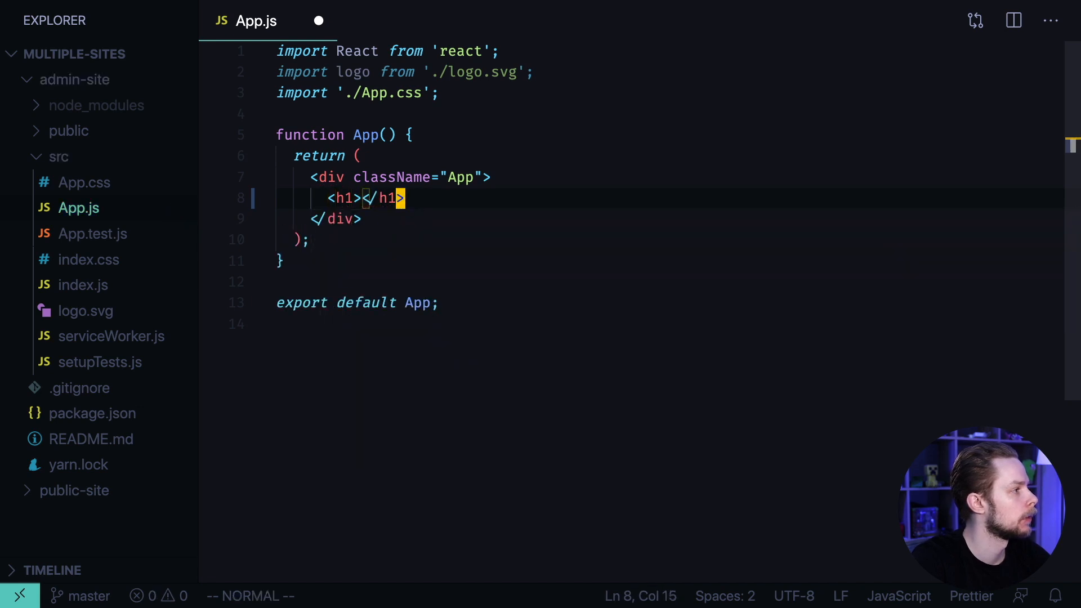
pyautogui.press('i')
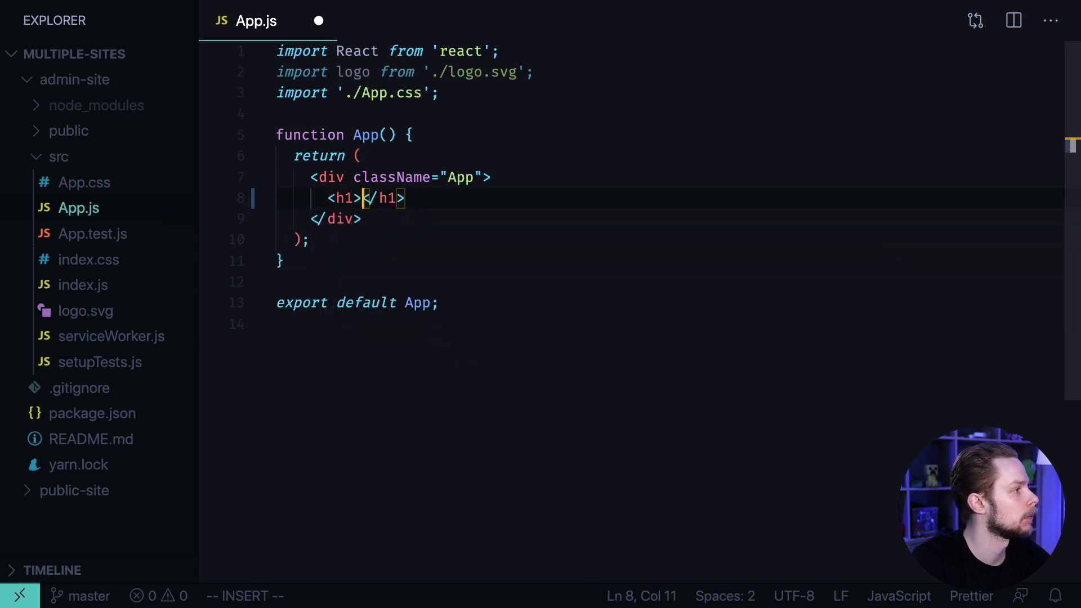
pyautogui.write('Admin')
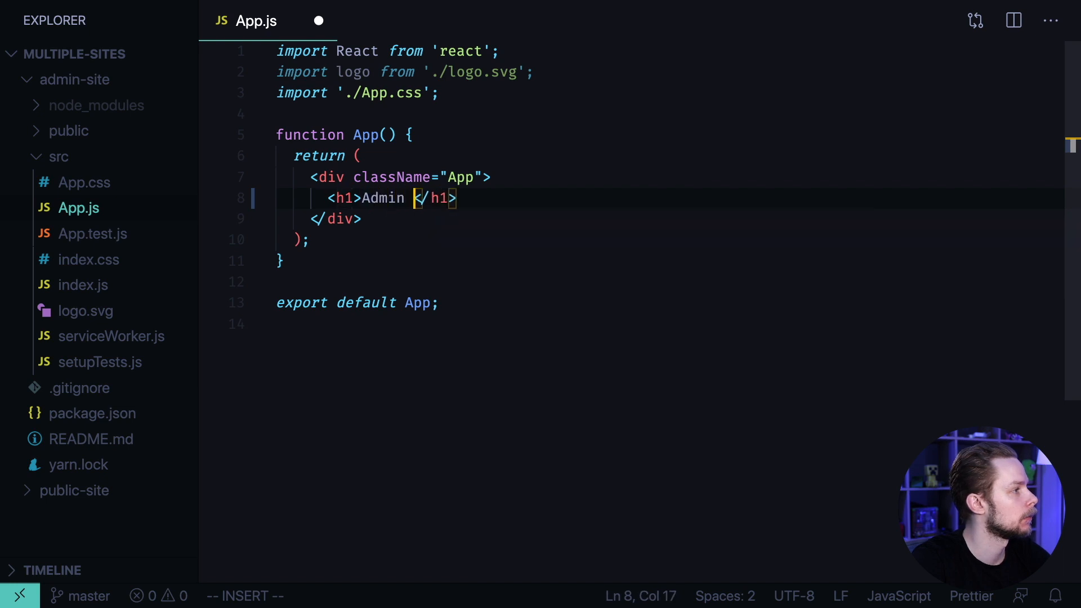
pyautogui.write('Site')
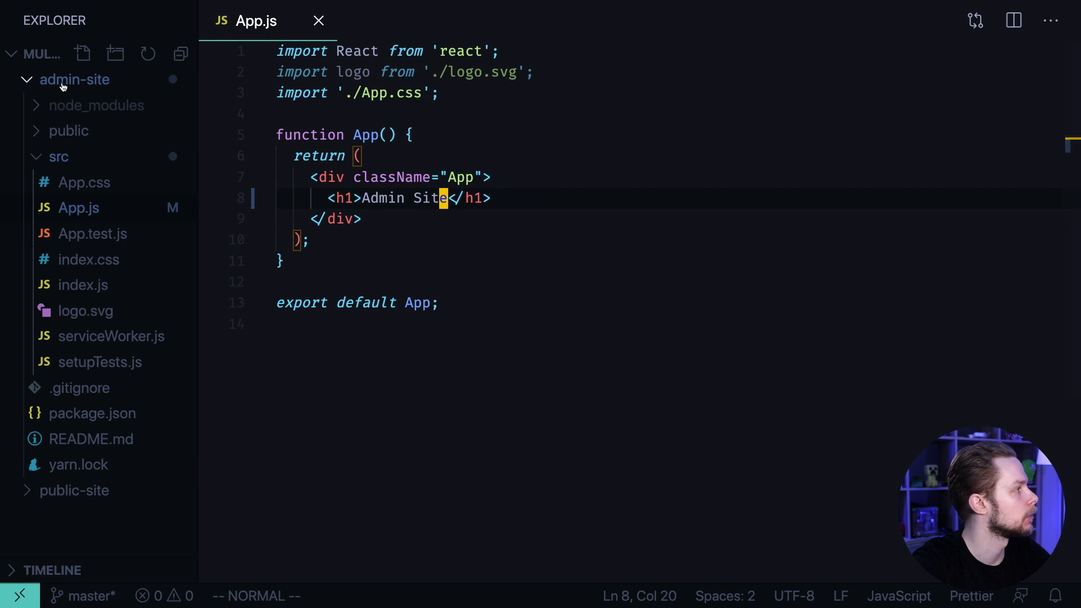
pyautogui.click(74, 79)
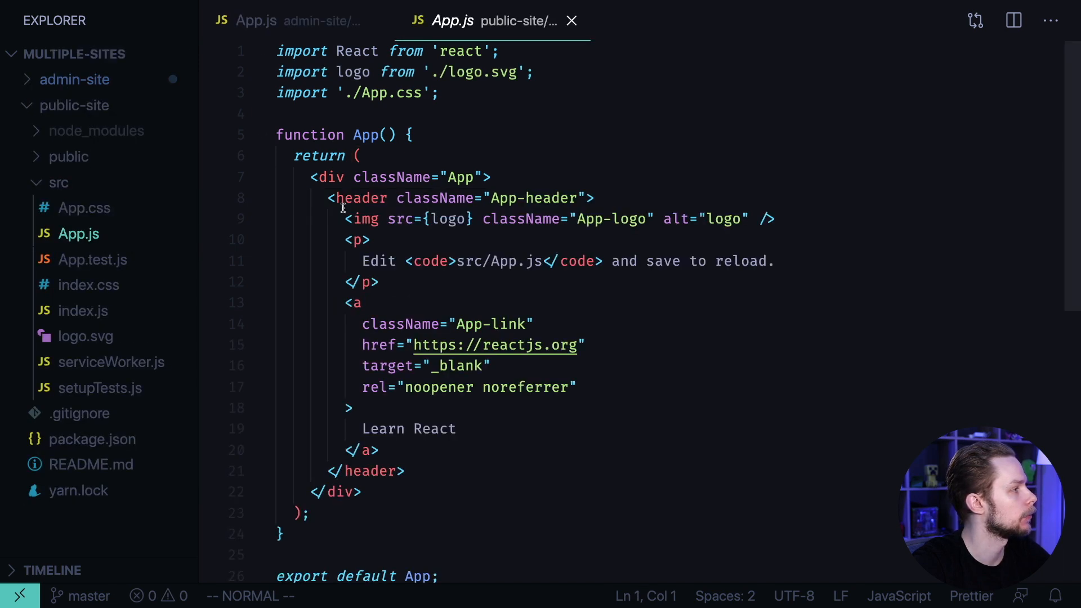
# Replace public-site App.js's default header markup with a 'Public Site' heading
pyautogui.press('V')
pyautogui.write('<h1></h1>')
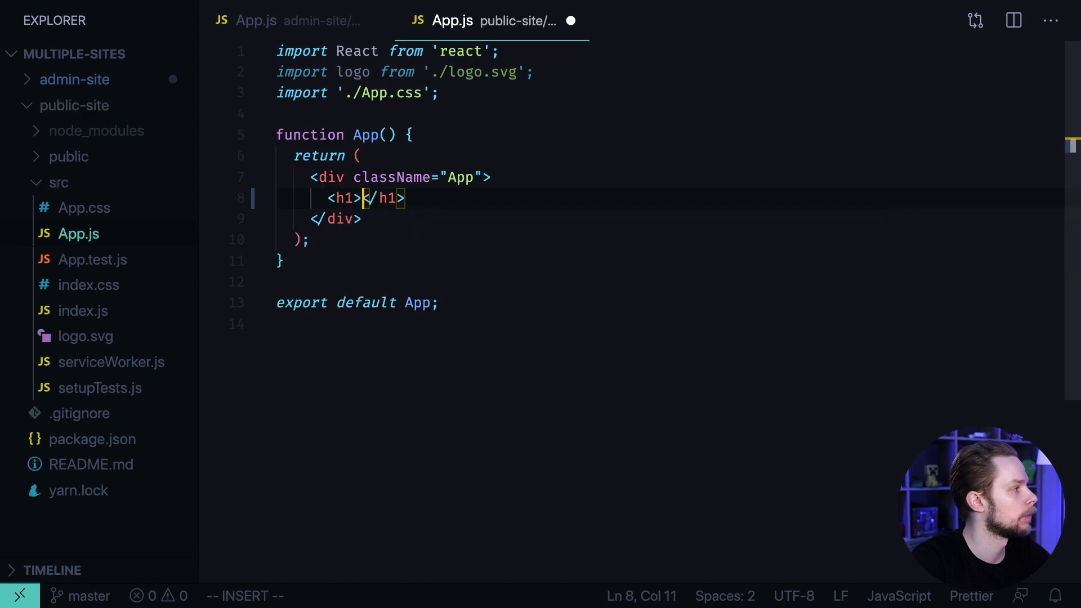
pyautogui.write('Public')
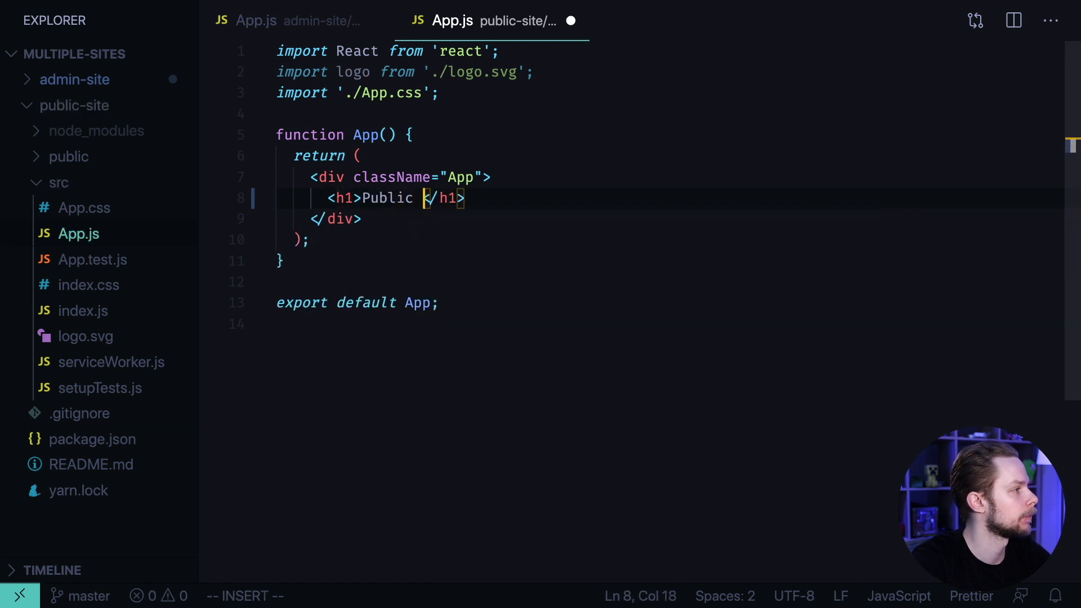
pyautogui.write('Site')
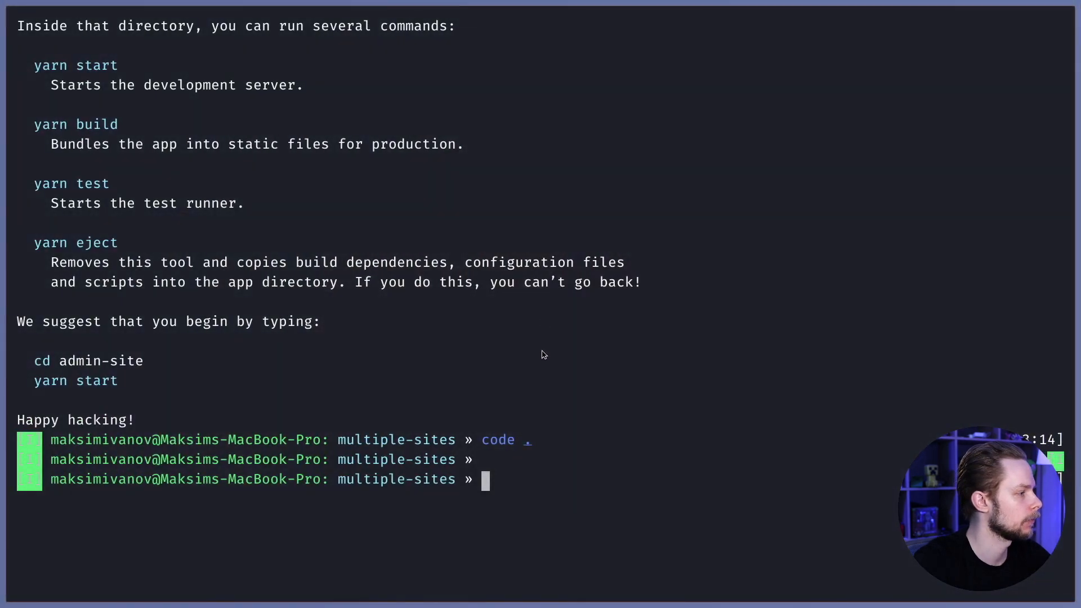
# Run yarn build for admin-site and then for public-site
pyautogui.write('cd admin-site/')
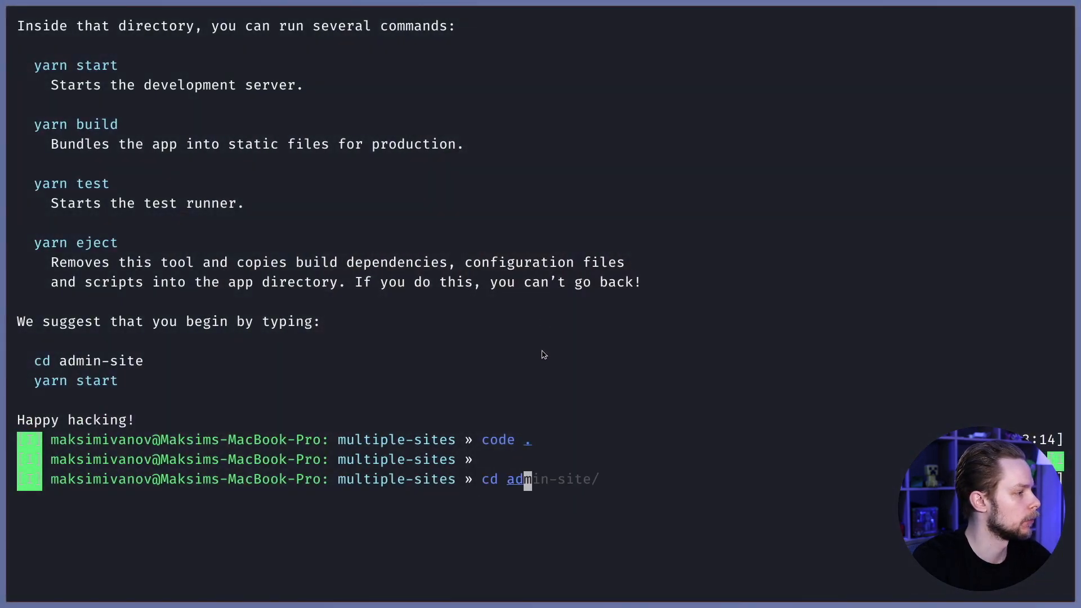
pyautogui.write('yarn build')
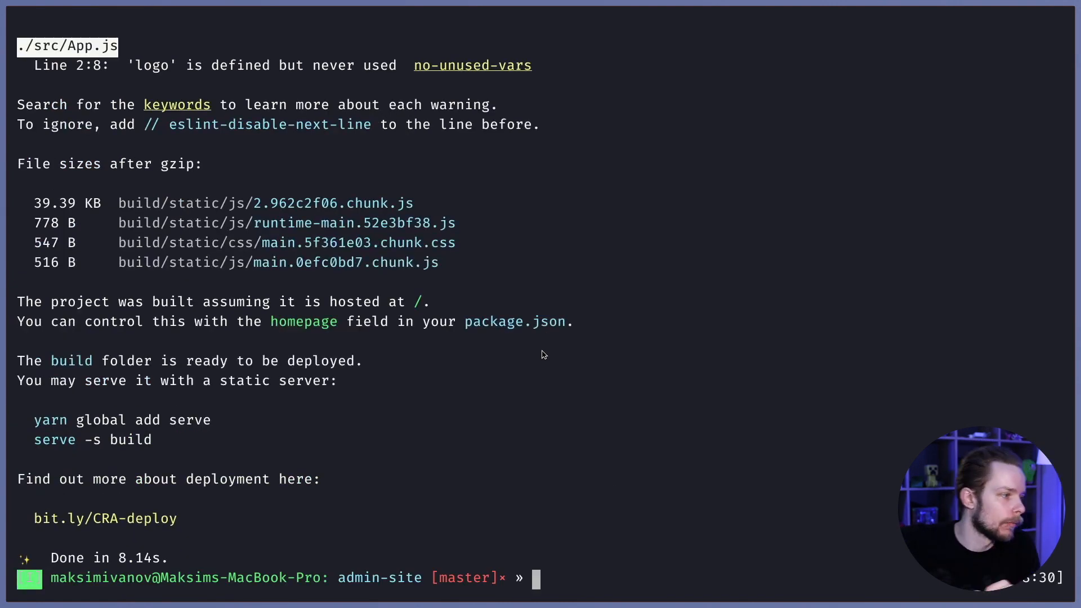
pyautogui.write('cd ../public-site/')
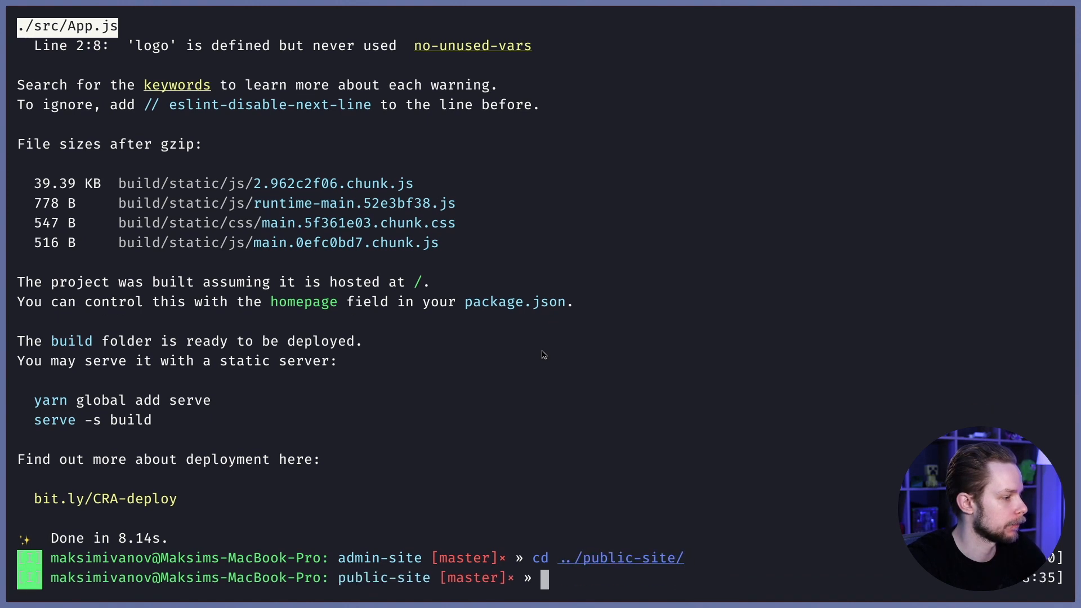
pyautogui.write('yarn build')
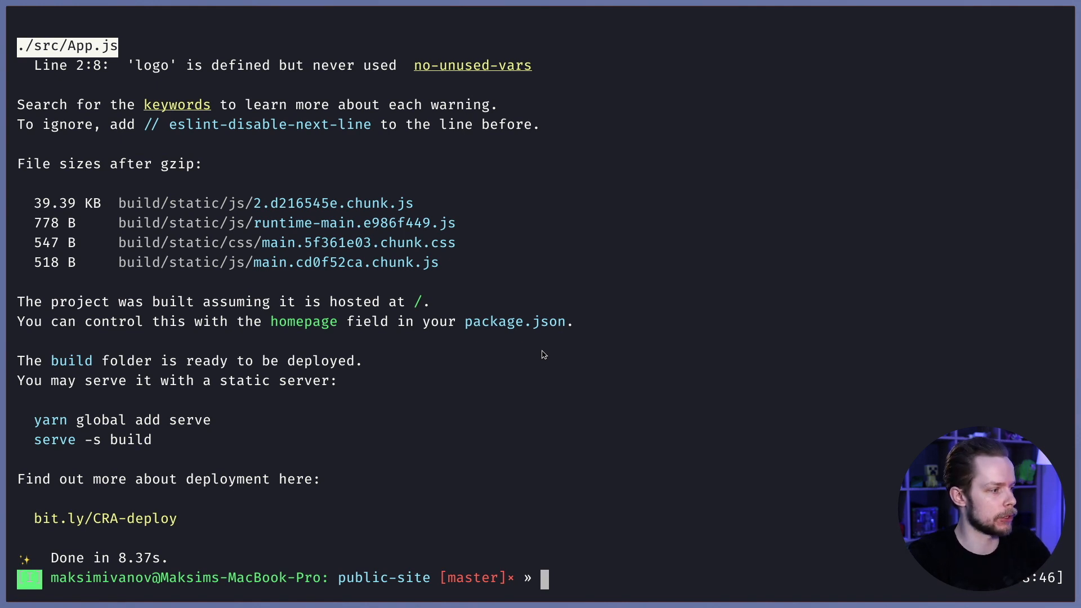
# List the public-site build folder contents and return to multiple-sites
pyautogui.write('ls ~/.config/skhd/')
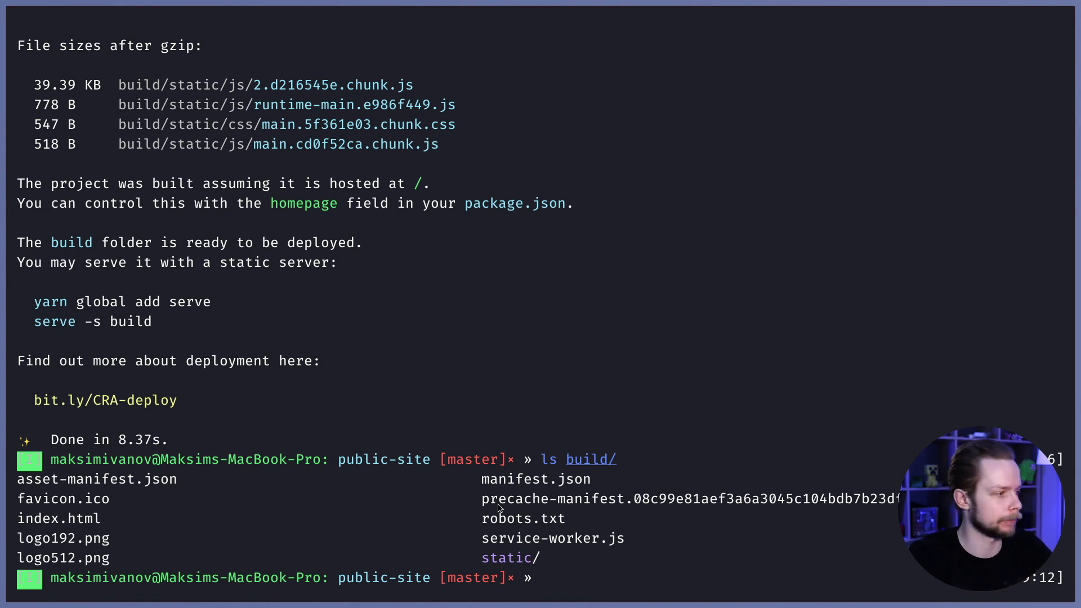
pyautogui.write('cd ./')
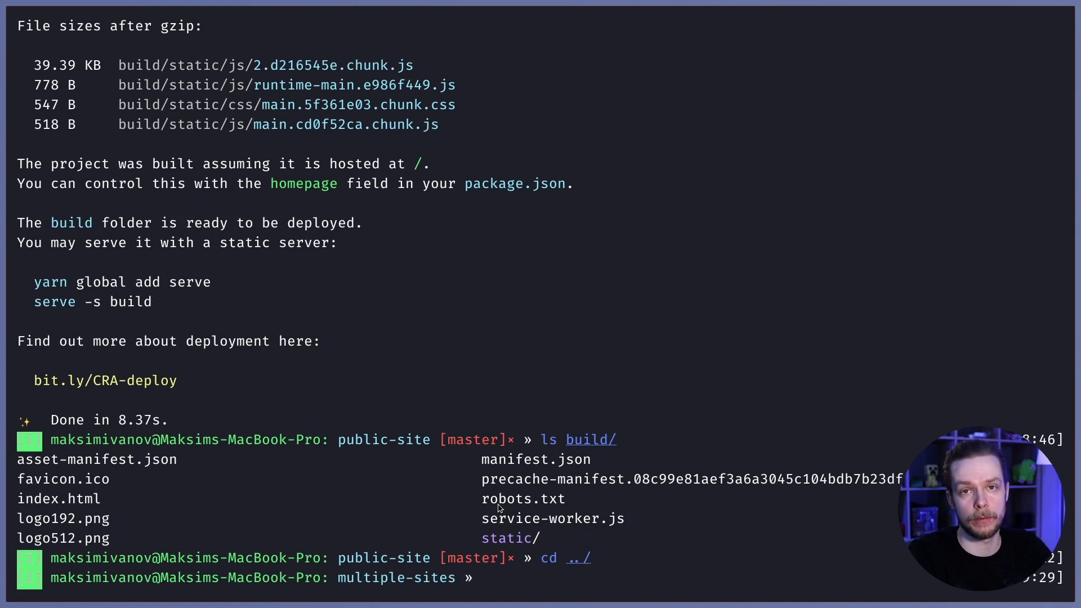
pyautogui.write('firebase init')
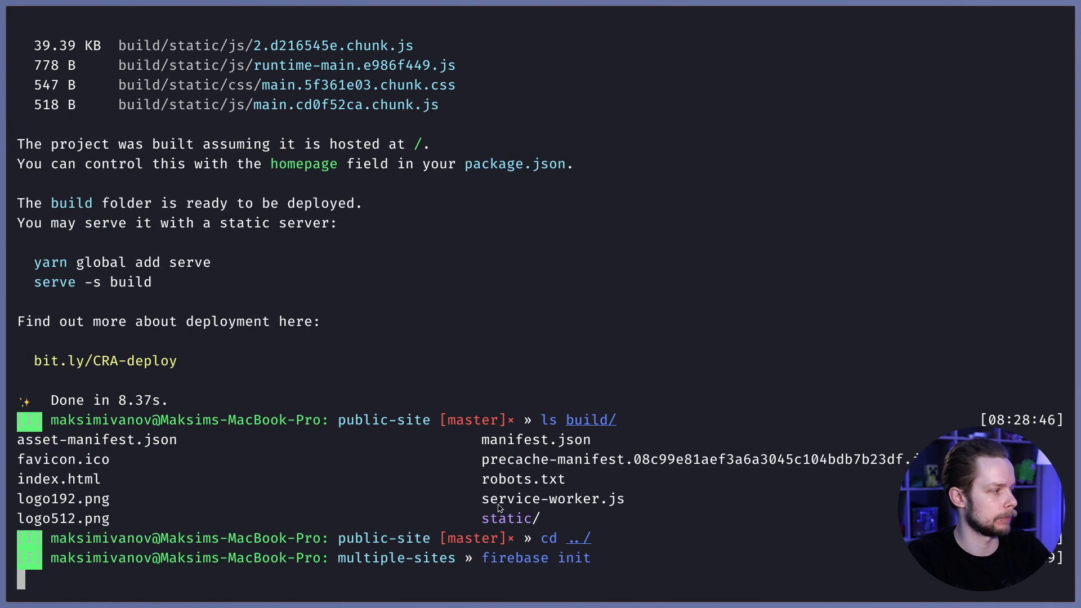
# Initialize Firebase Hosting with a new project, admin-public-sites-example
pyautogui.press('enter')
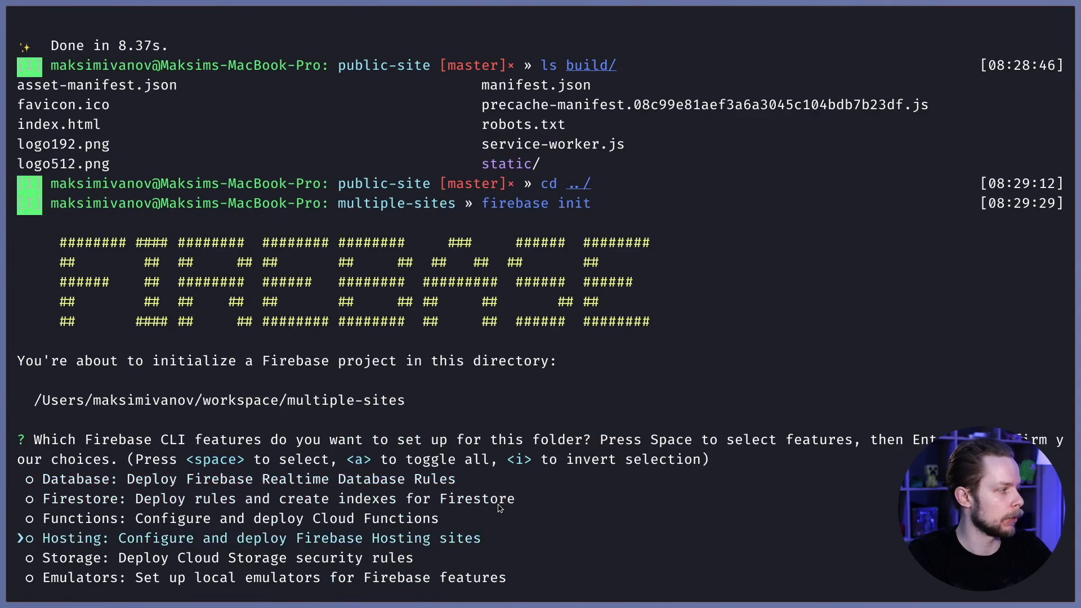
pyautogui.press('space')
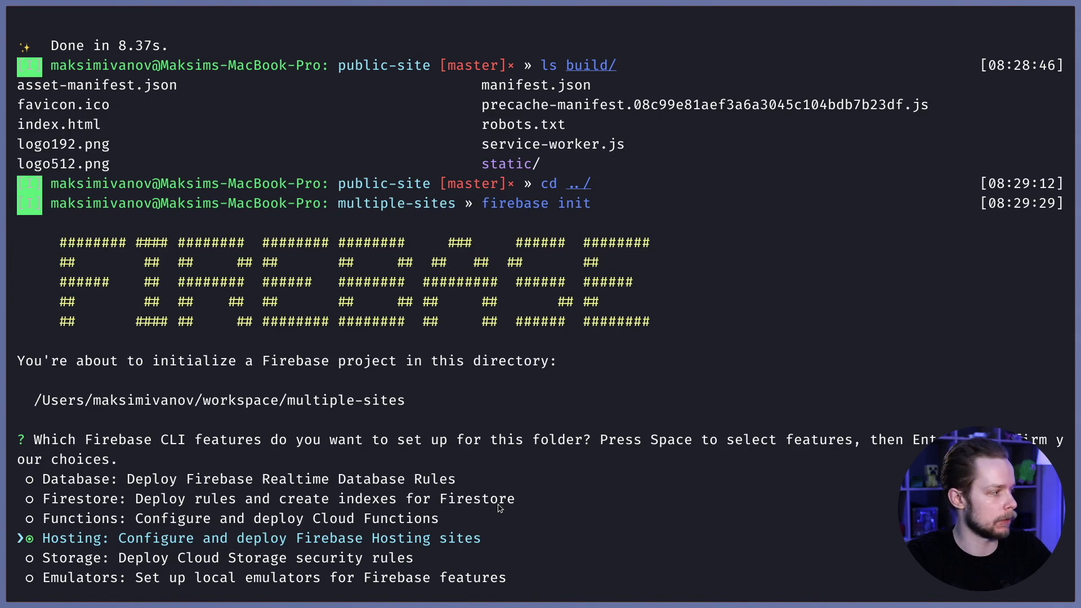
pyautogui.press('enter')
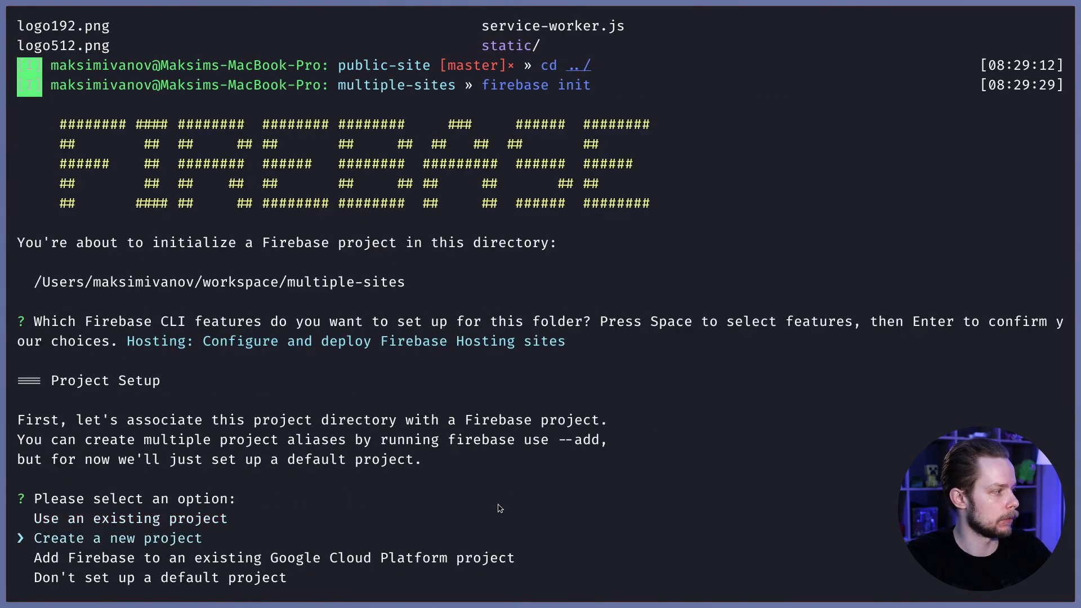
pyautogui.press('enter')
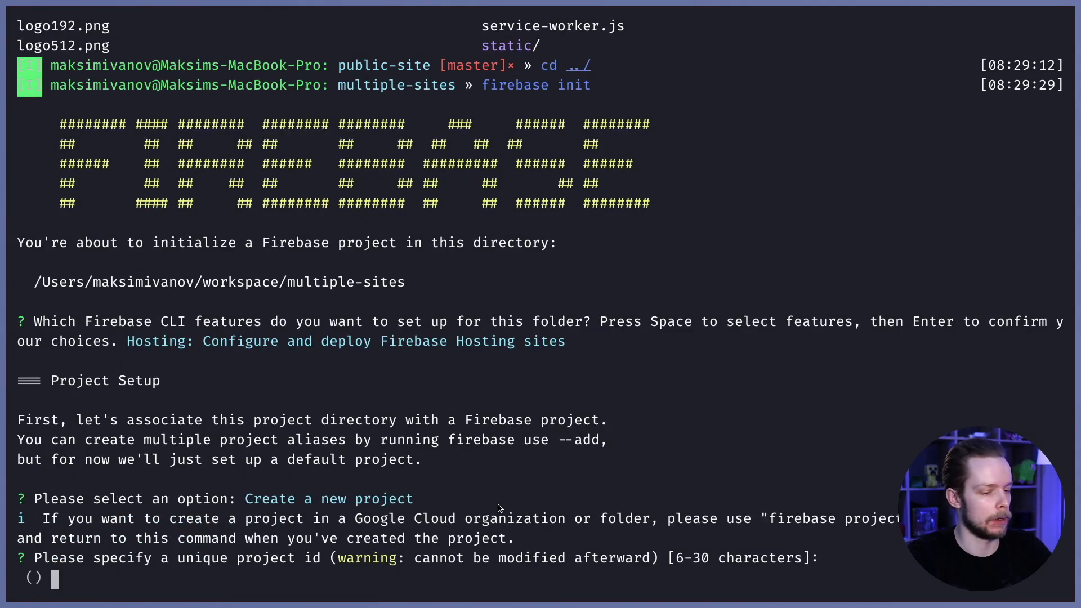
pyautogui.write('ad')
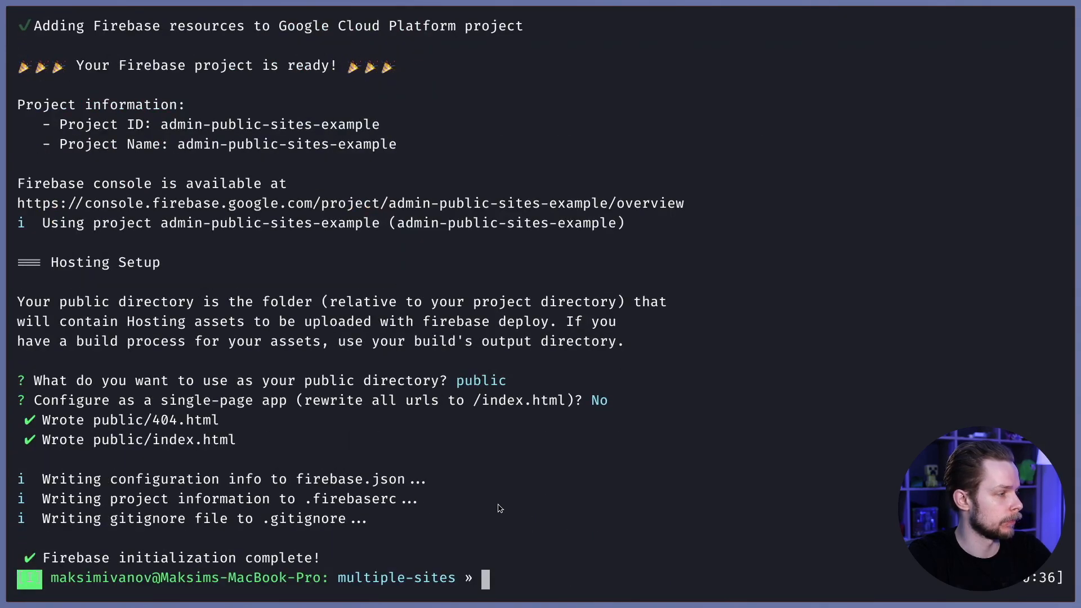
# List the folder and delete the Firebase-generated public directory with rm -rf
pyautogui.write('ls')
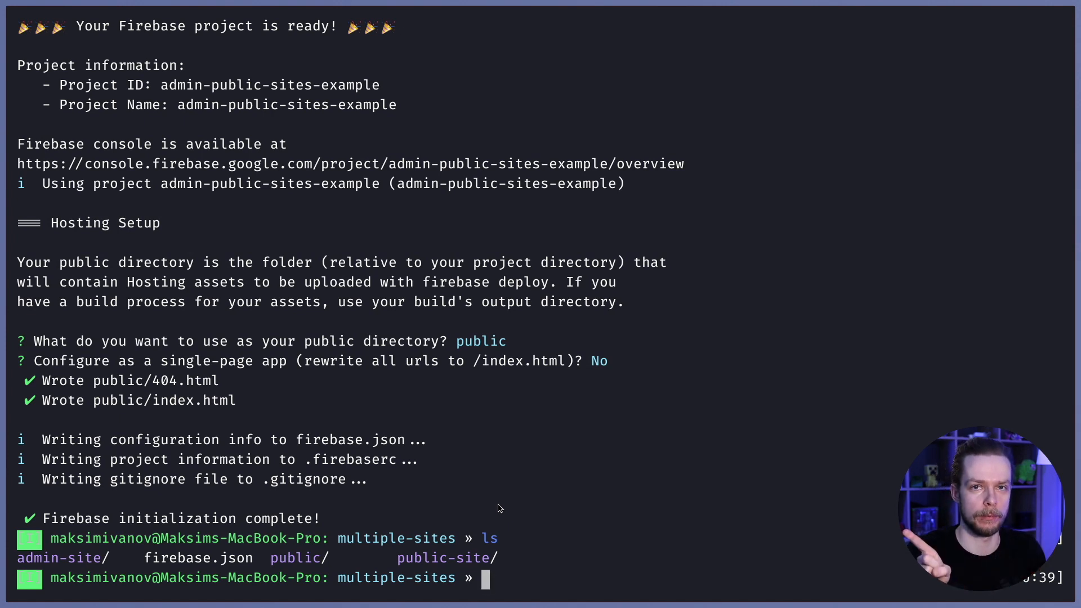
pyautogui.write('rm -rf public-site/')
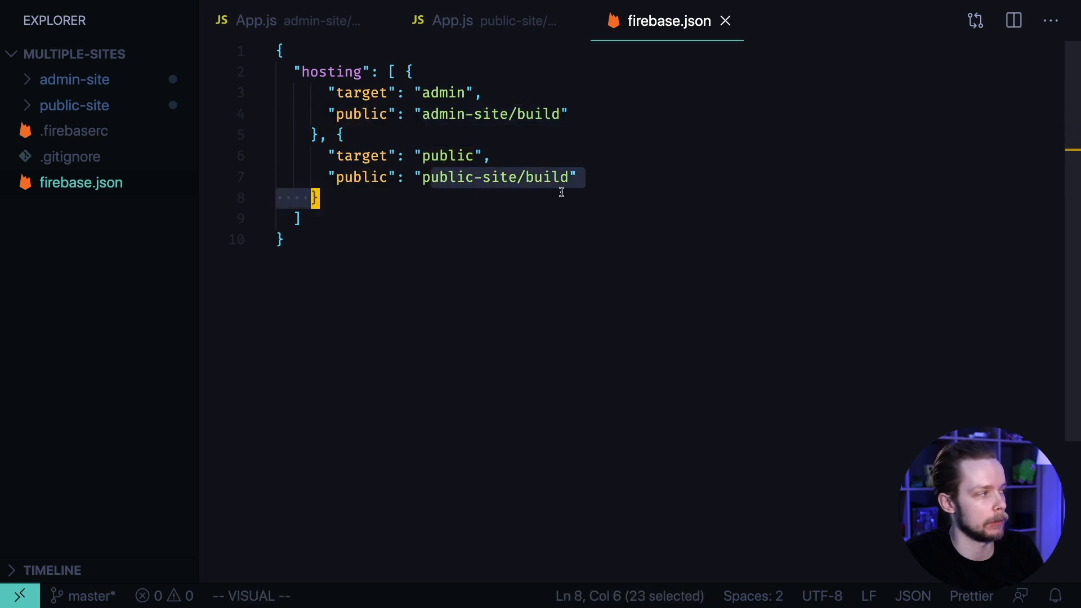
# Expand public-site/build in Explorer to check its index.html and assets, then collapse it
pyautogui.click(75, 104)
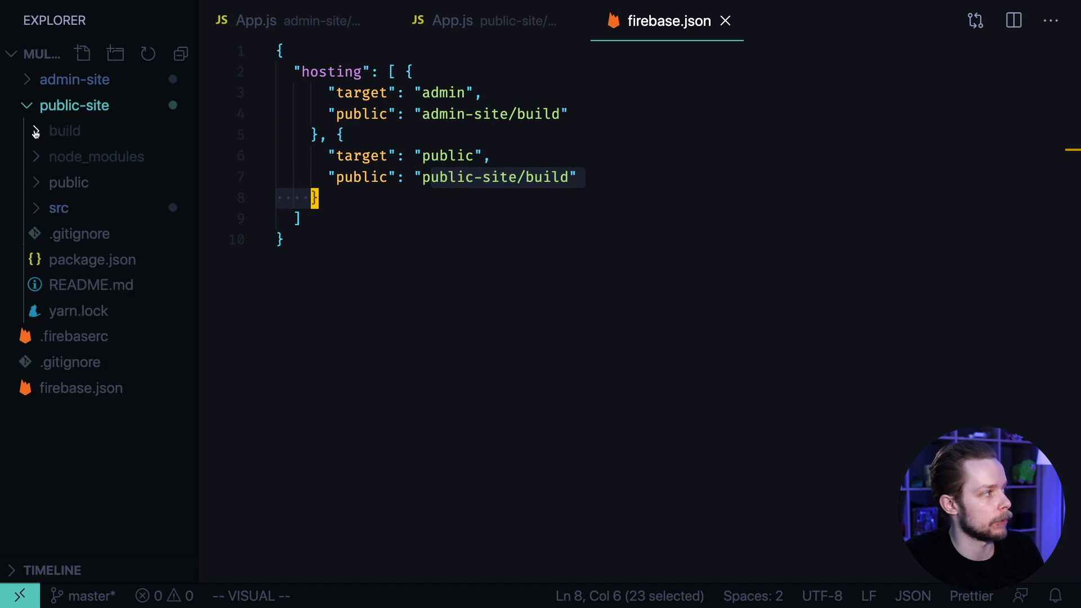
pyautogui.click(64, 132)
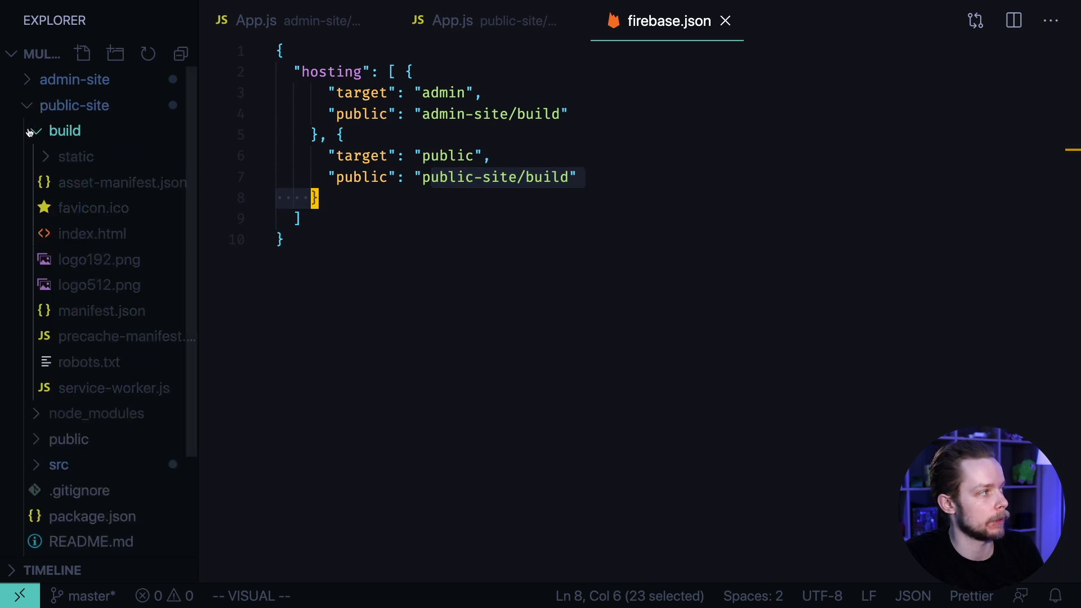
pyautogui.click(64, 130)
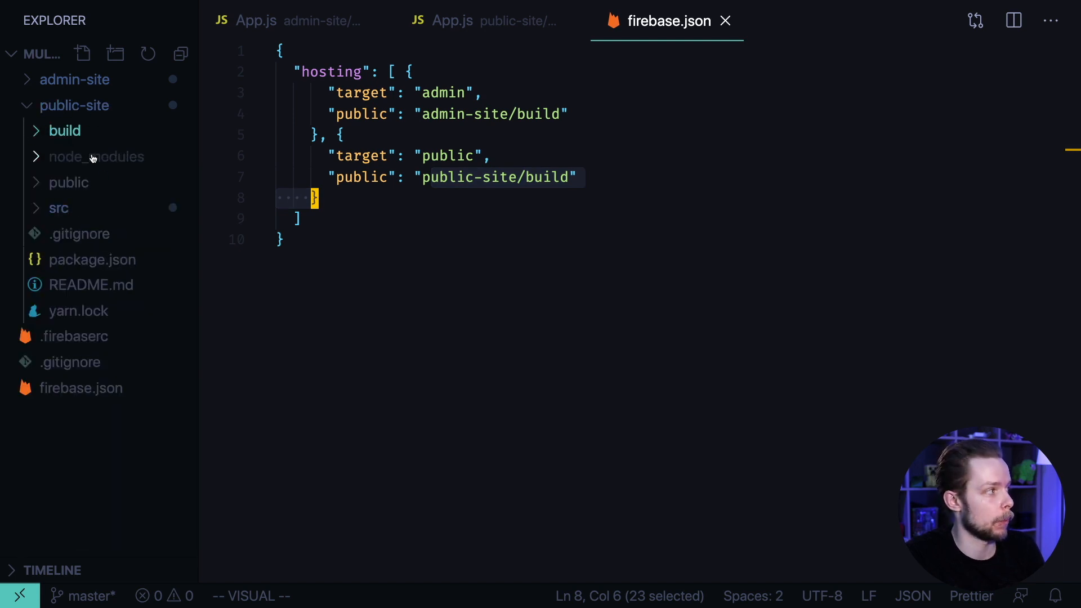
pyautogui.moveTo(95, 153)
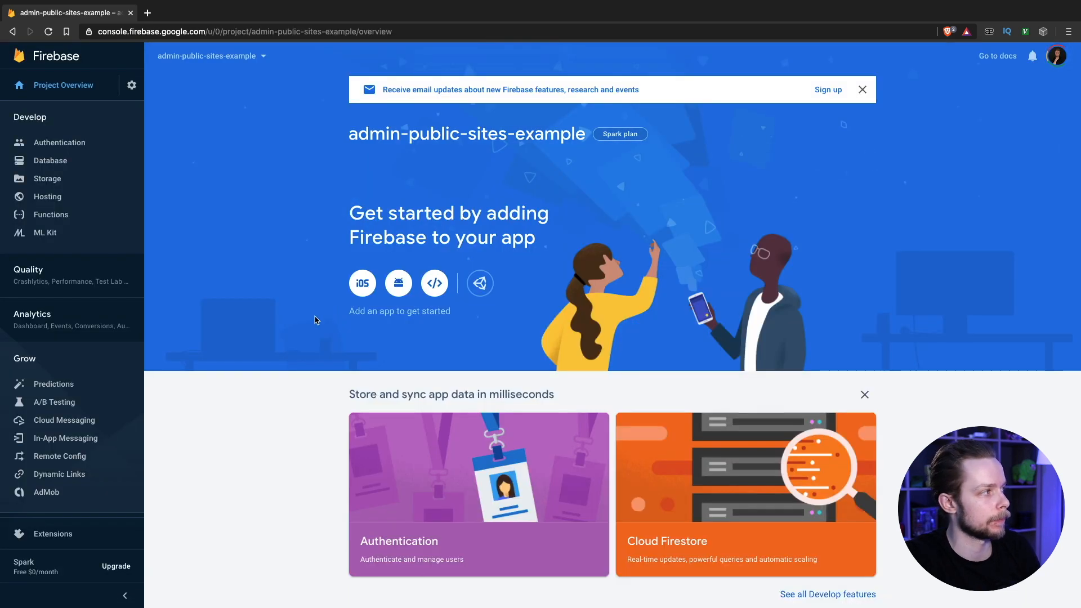
# Finish the Hosting setup wizard for admin-public-sites-example and reach its dashboard
pyautogui.click(47, 197)
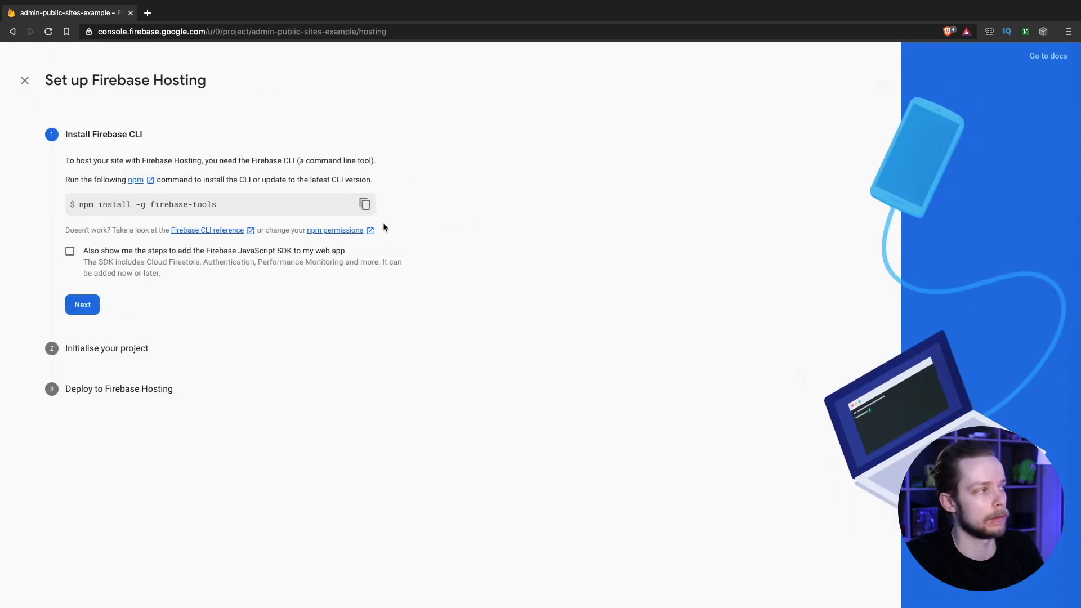
pyautogui.click(83, 304)
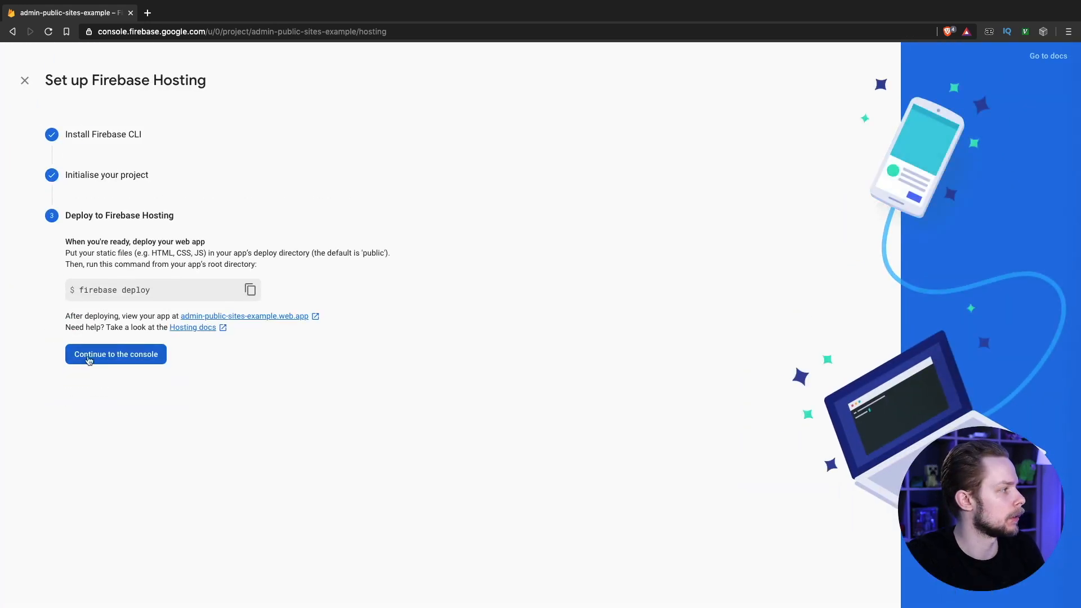
pyautogui.click(114, 354)
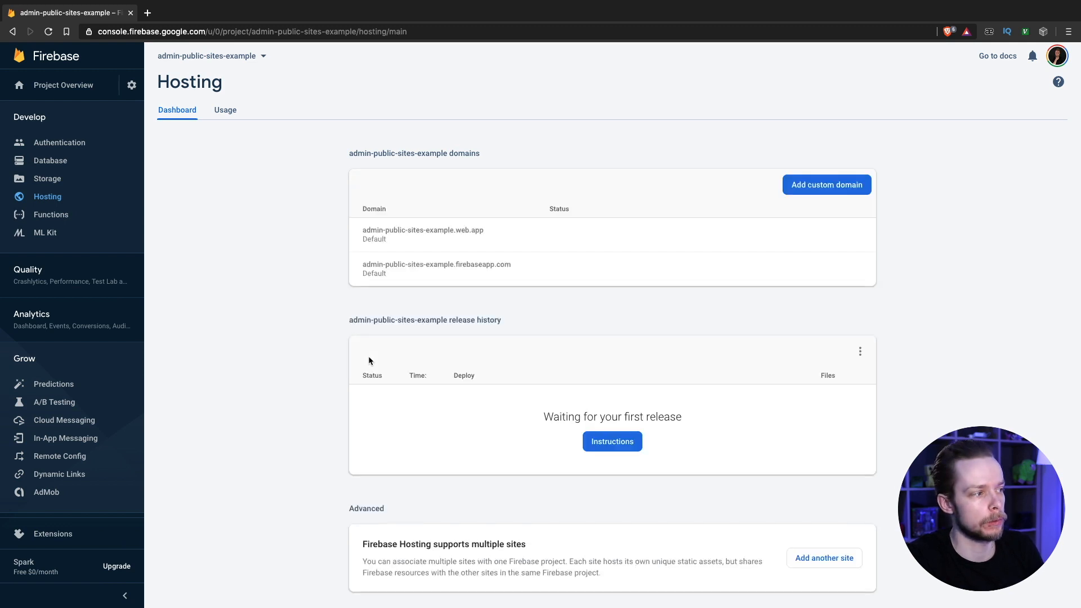
pyautogui.moveTo(418, 388)
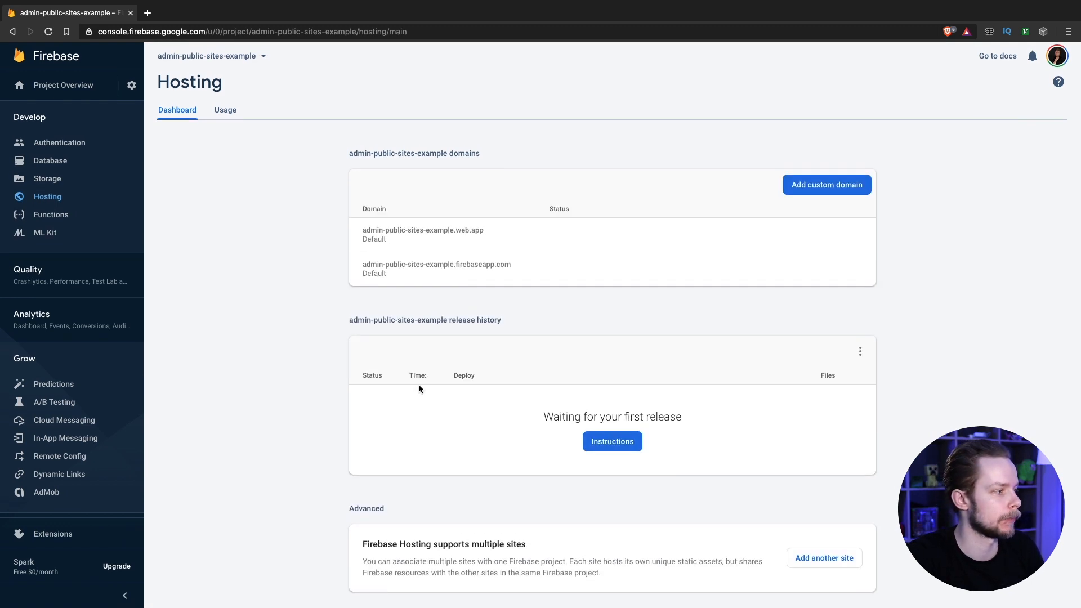
# Add a new Hosting site named admin-area to the project
pyautogui.click(823, 558)
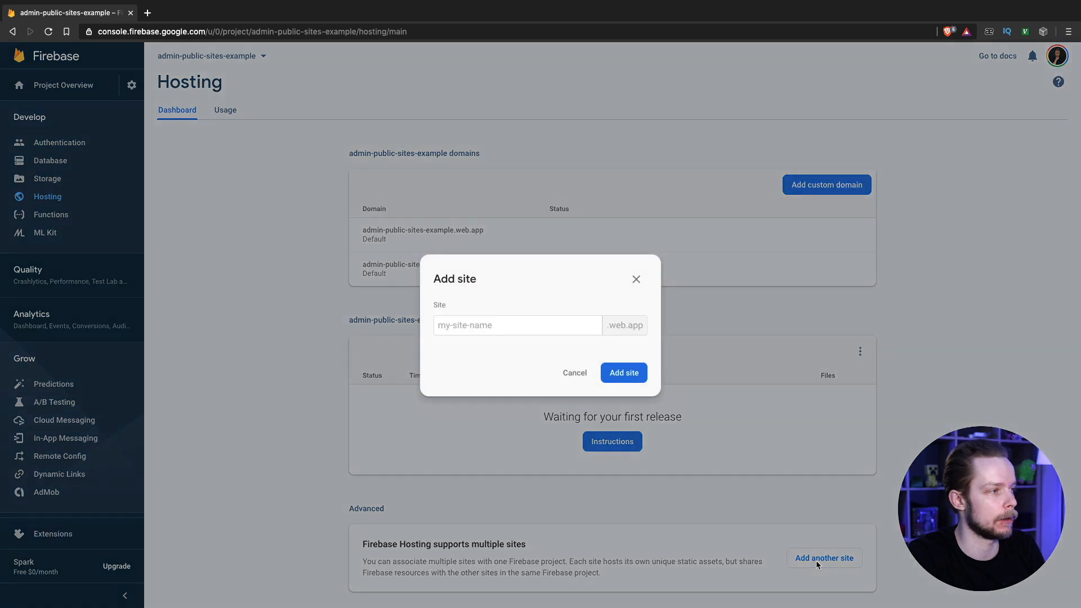
pyautogui.click(517, 325)
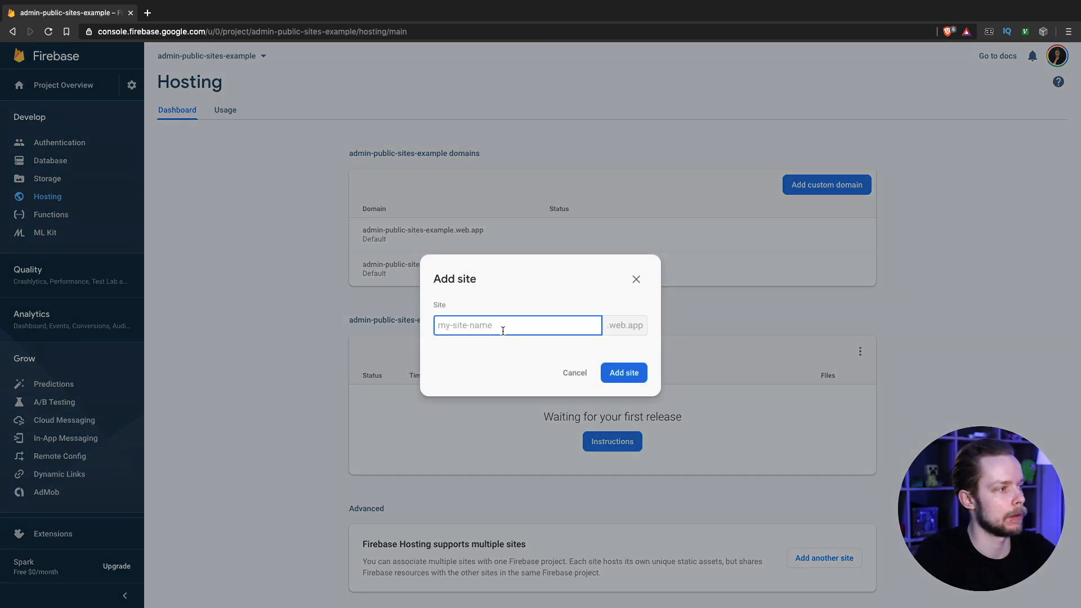
pyautogui.write('a')
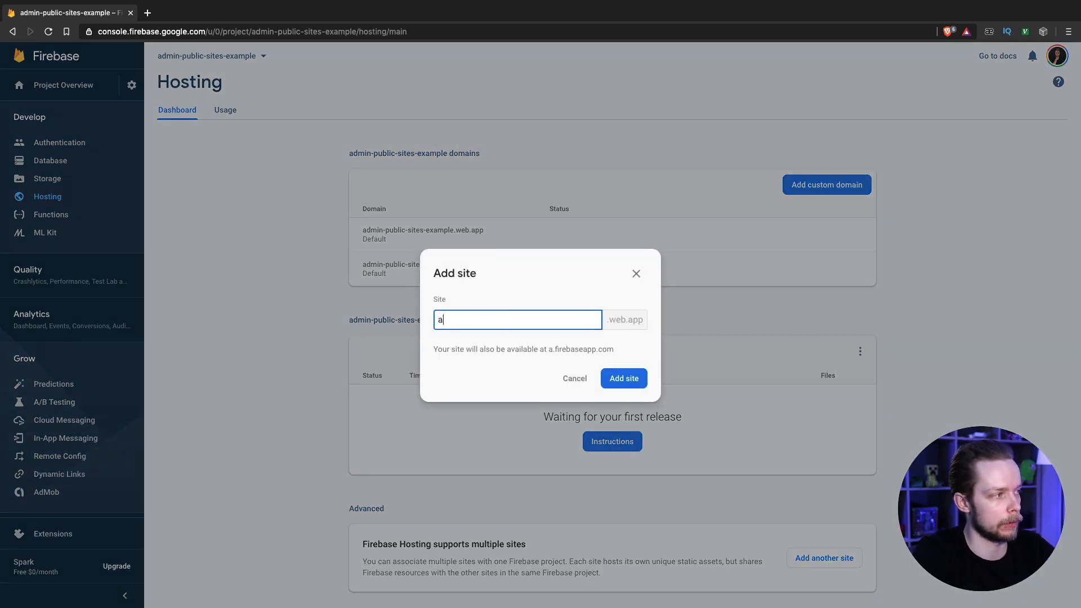
pyautogui.write('dmin-ader')
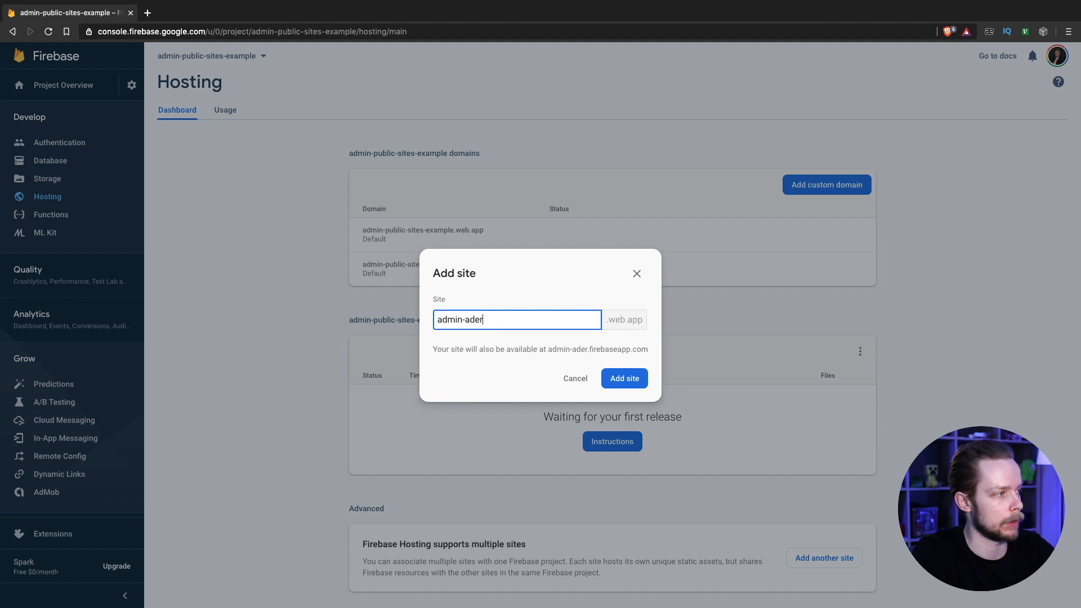
pyautogui.write('area')
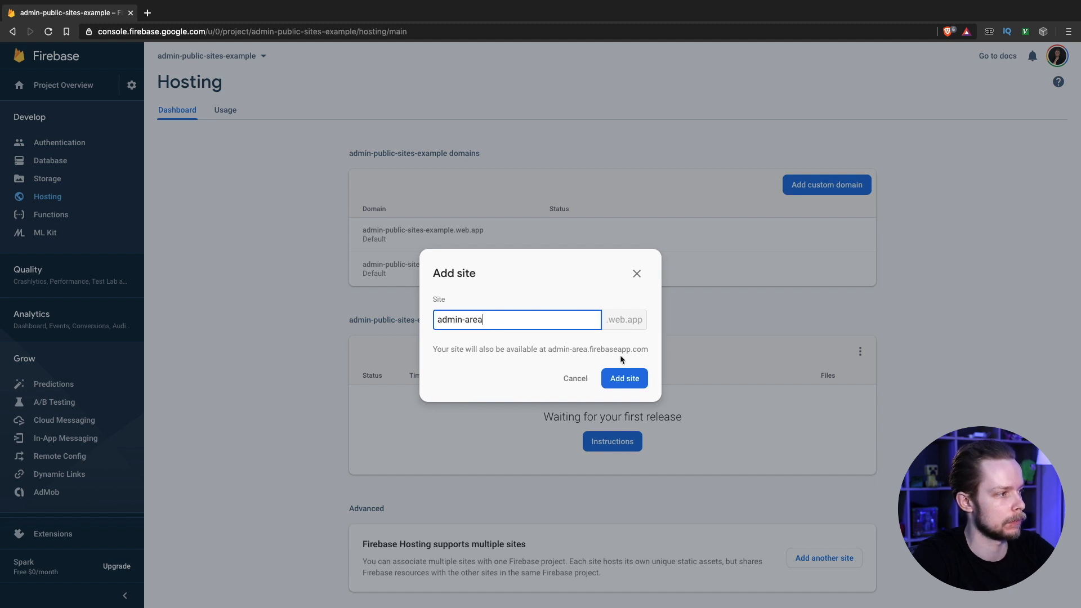
pyautogui.click(623, 378)
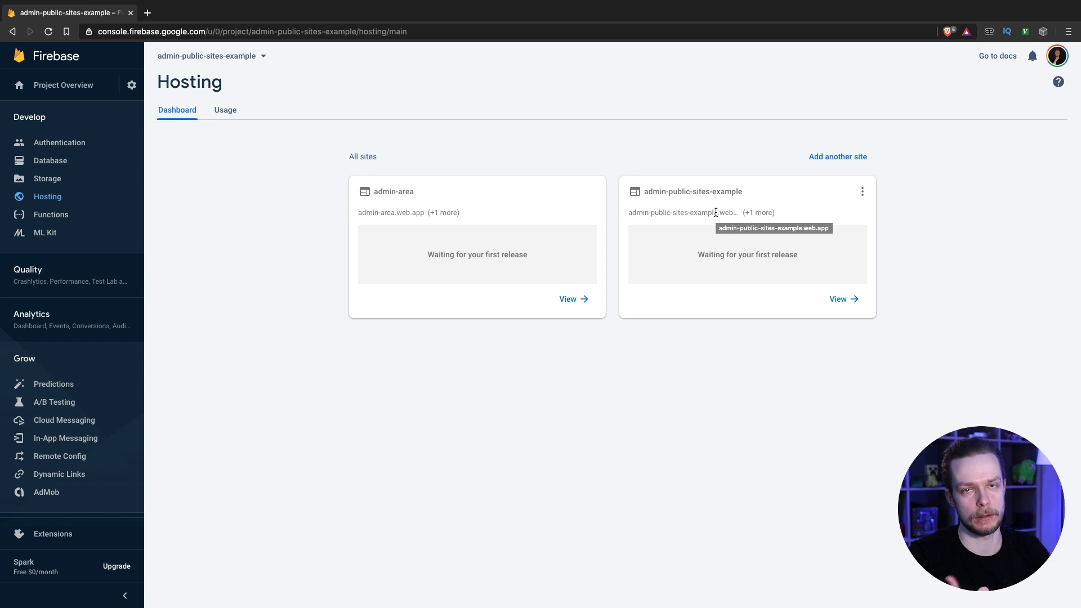
pyautogui.moveTo(358, 213)
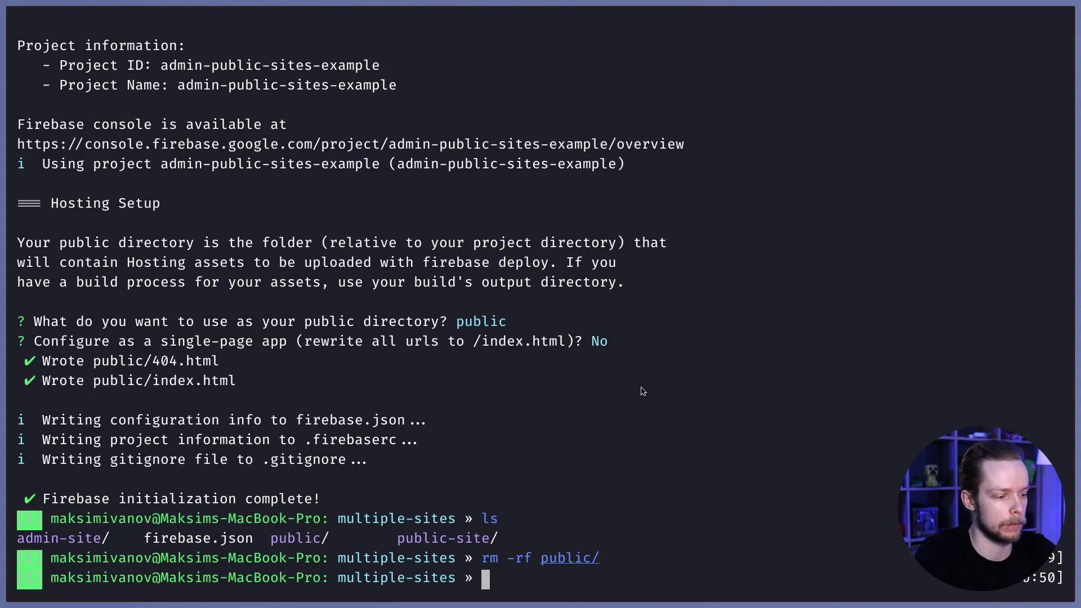
# Apply hosting target admin to admin-area and begin applying the public target
pyautogui.write('firebase init')
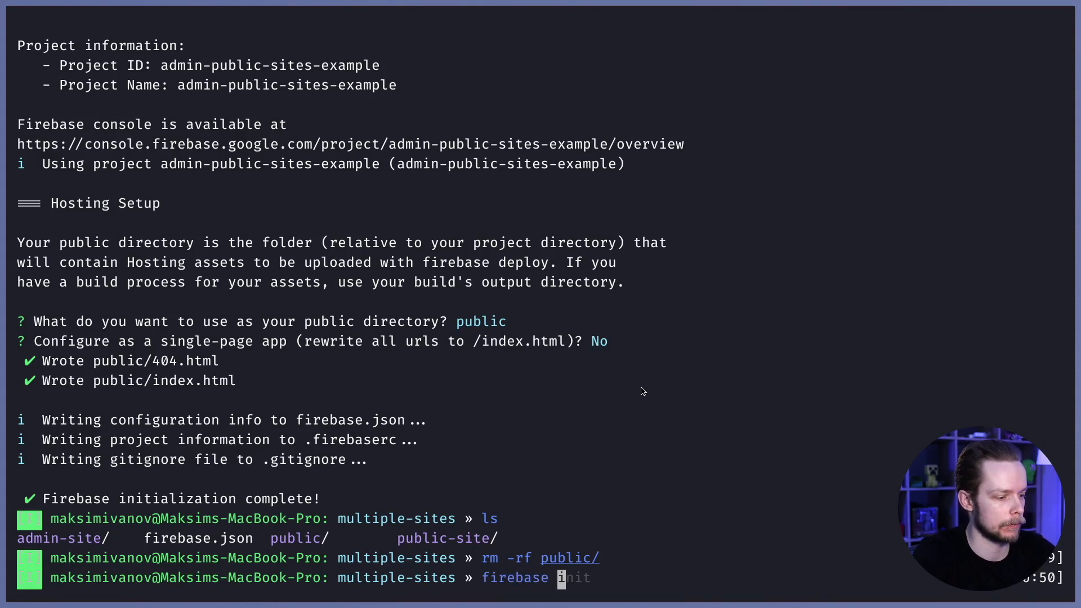
pyautogui.write('target:apply hosting public mltpl-sts')
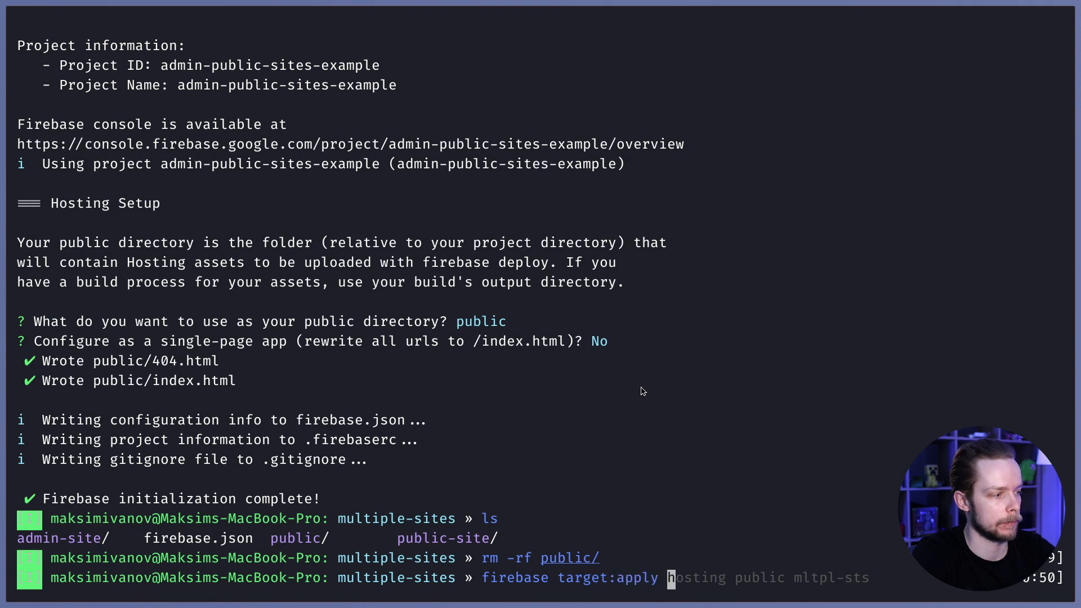
pyautogui.write('hosting')
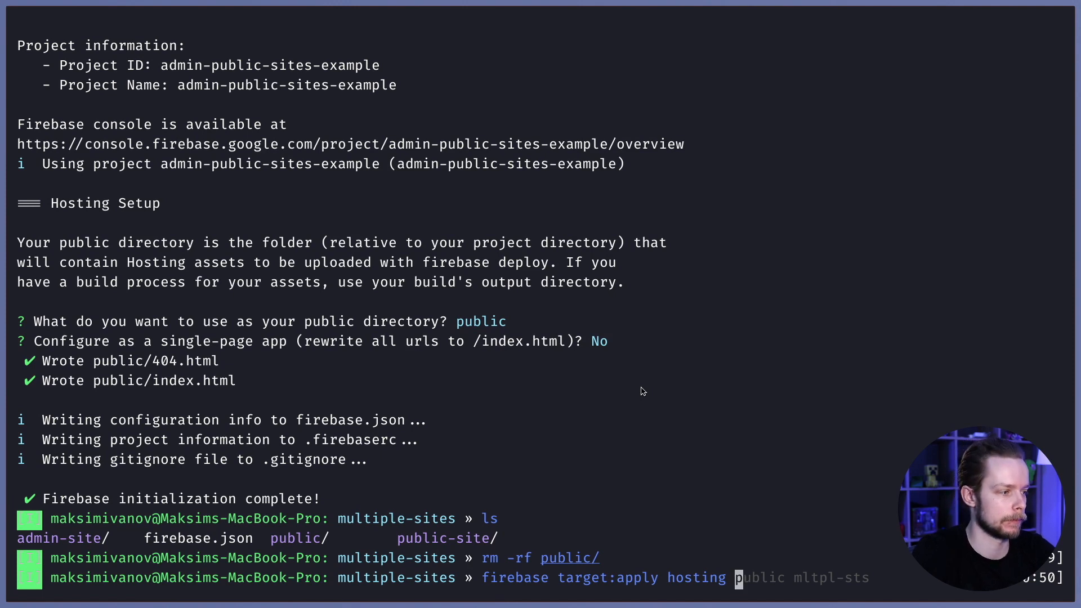
pyautogui.write('admin admin-site-123')
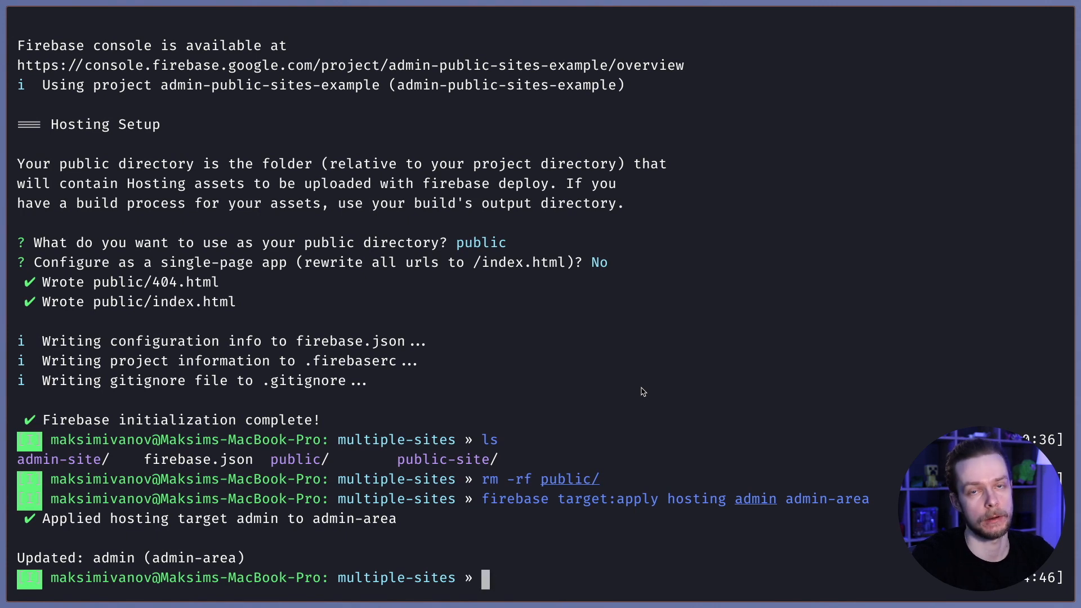
pyautogui.write('firebase target:apply hosting public')
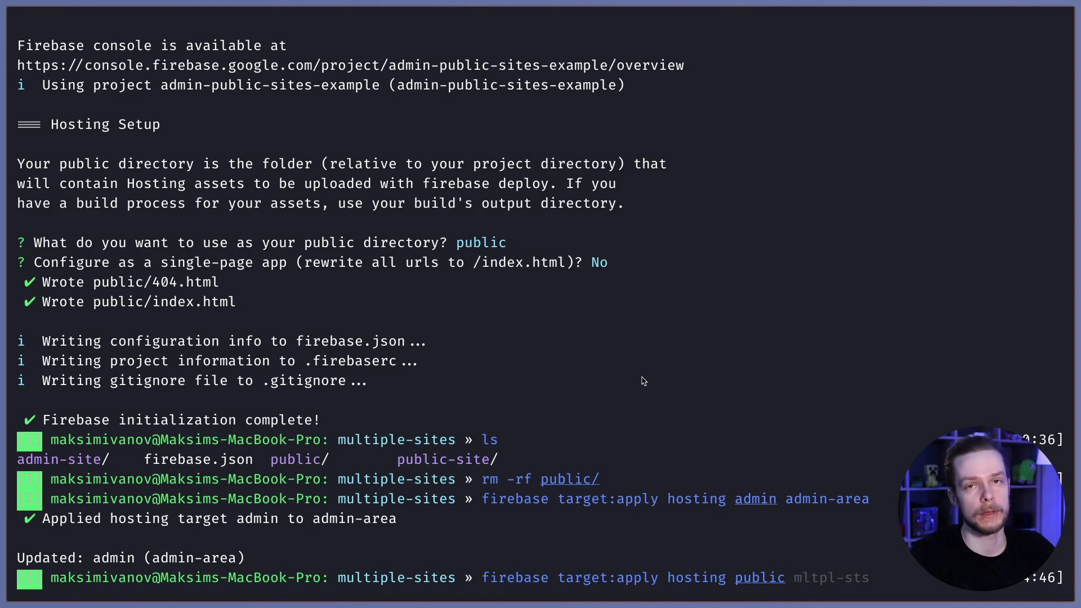
pyautogui.write('admin-site/')
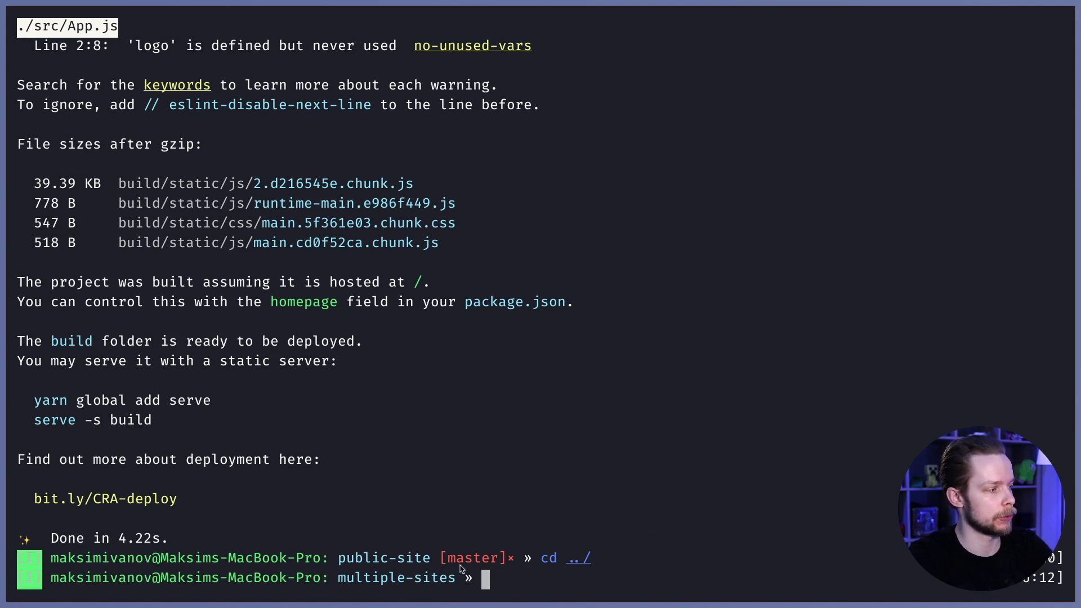
# Map the public hosting target to admin-public-site and deploy only hosting:public
pyautogui.write('ls')
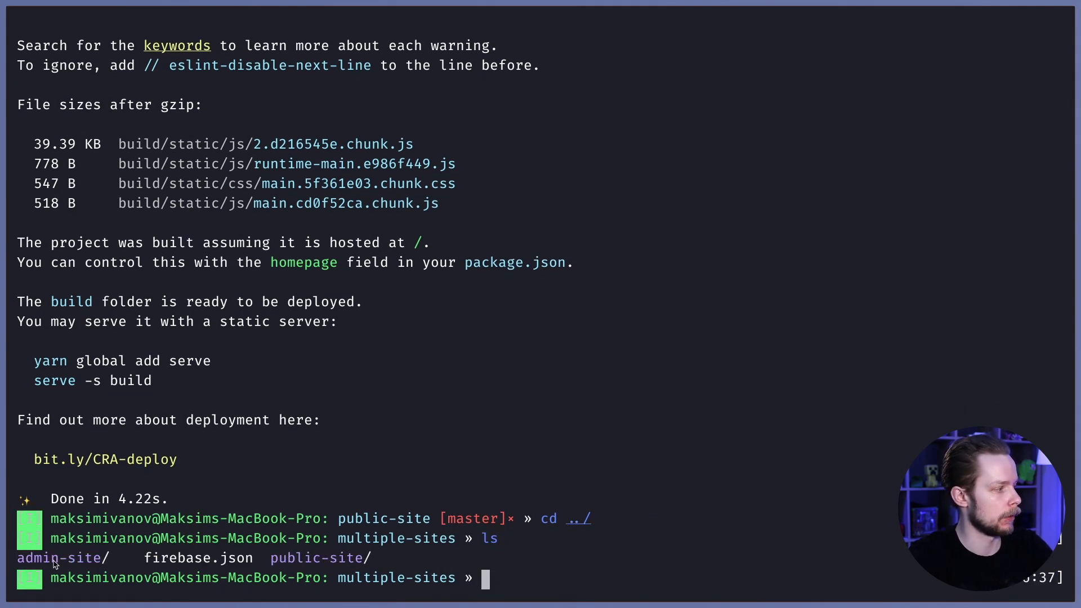
pyautogui.moveTo(599, 472)
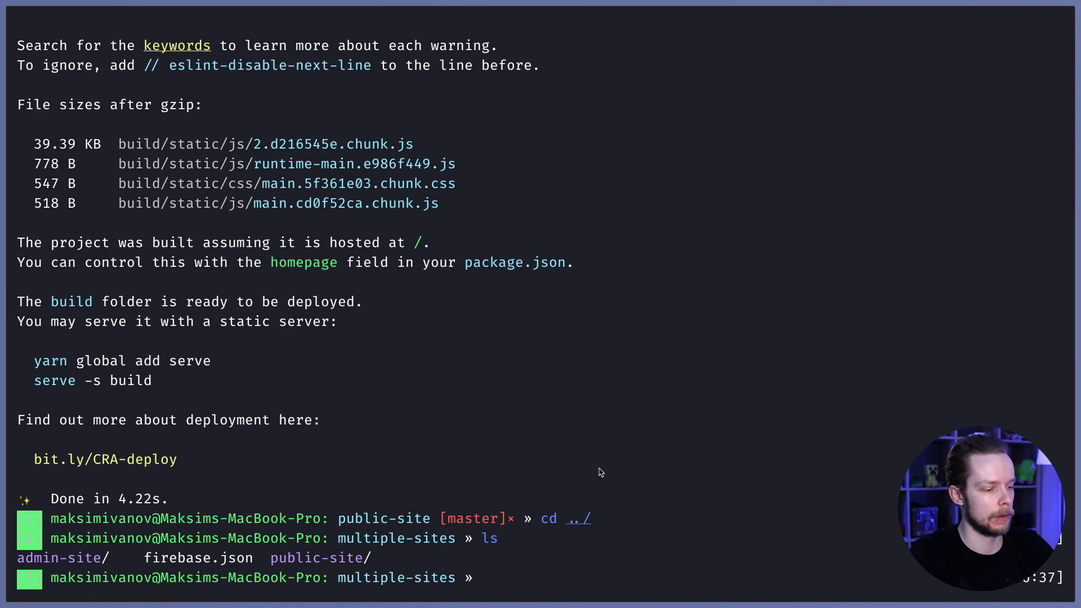
pyautogui.write('firebase target:apply hosting public admin-public-site')
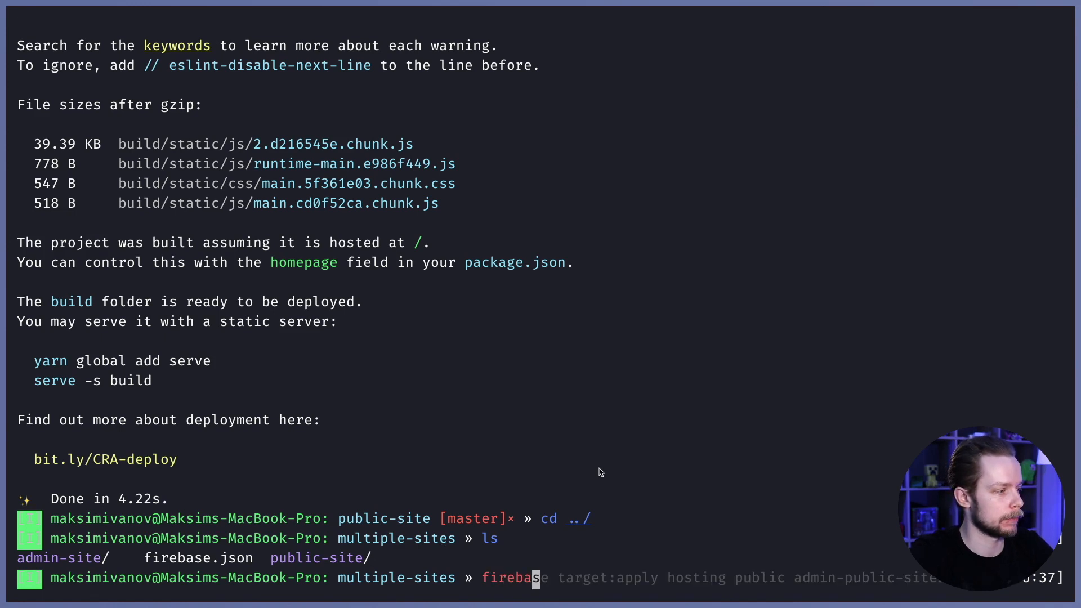
pyautogui.write('firebase deploy --only hosting:public')
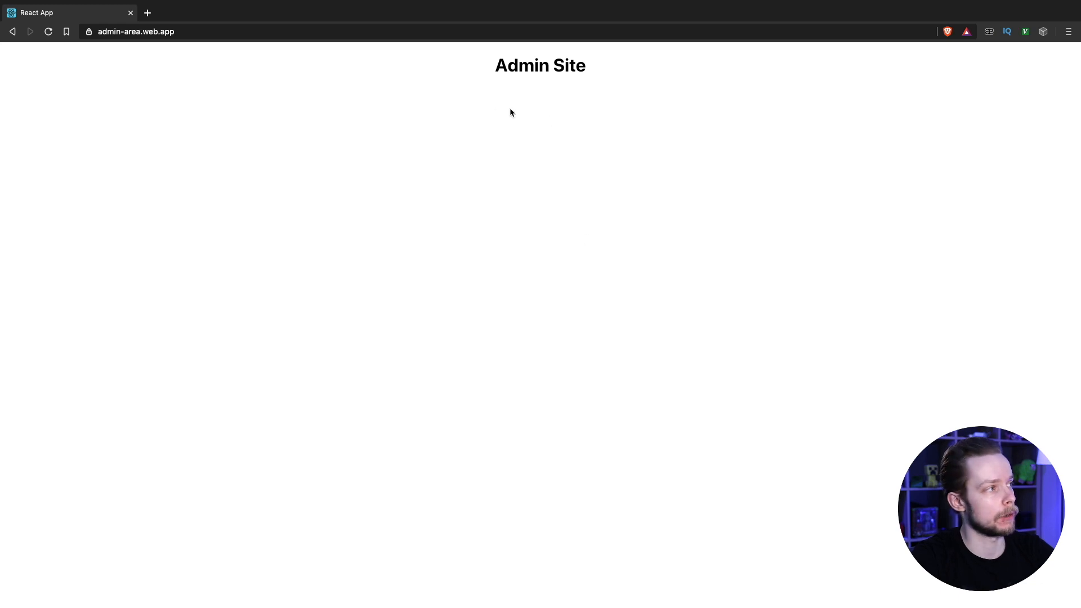
pyautogui.moveTo(618, 90)
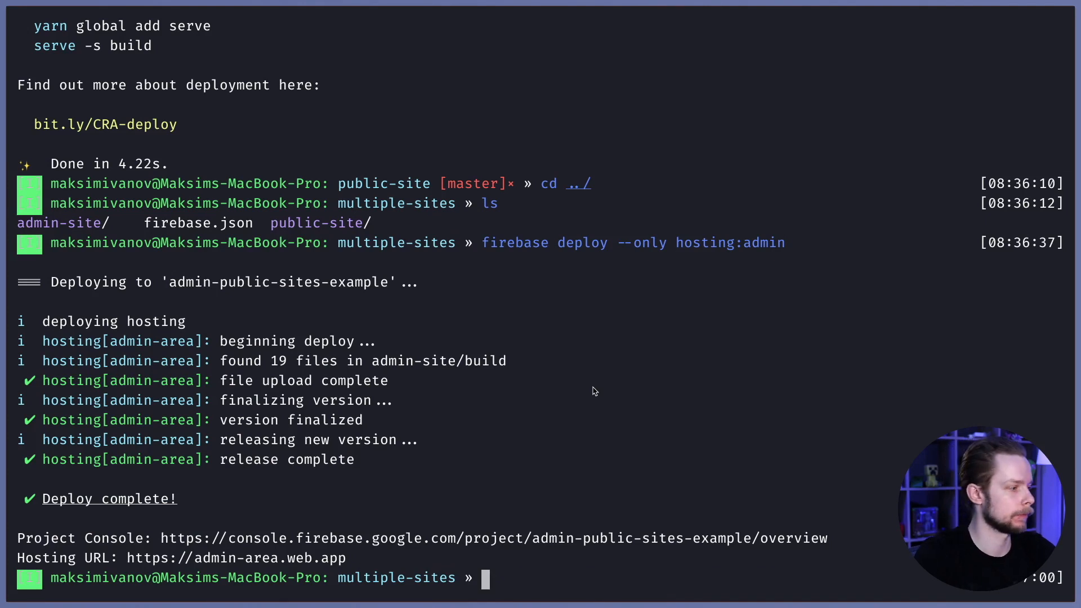
# Run firebase deploy --only hosting:public to release the public site
pyautogui.write('firebase deploy --only hosting:')
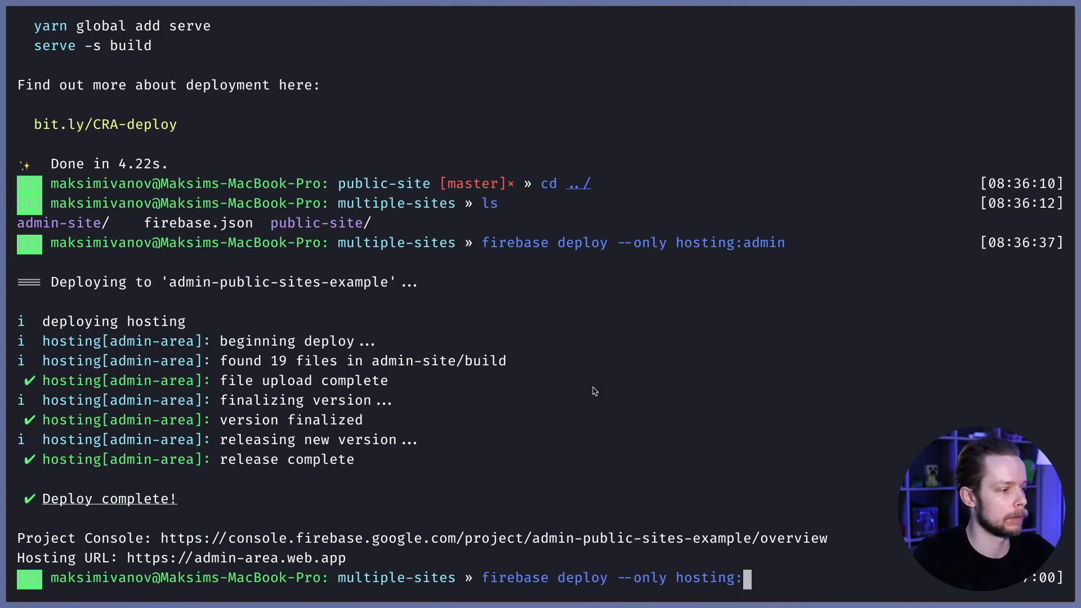
pyautogui.write('public')
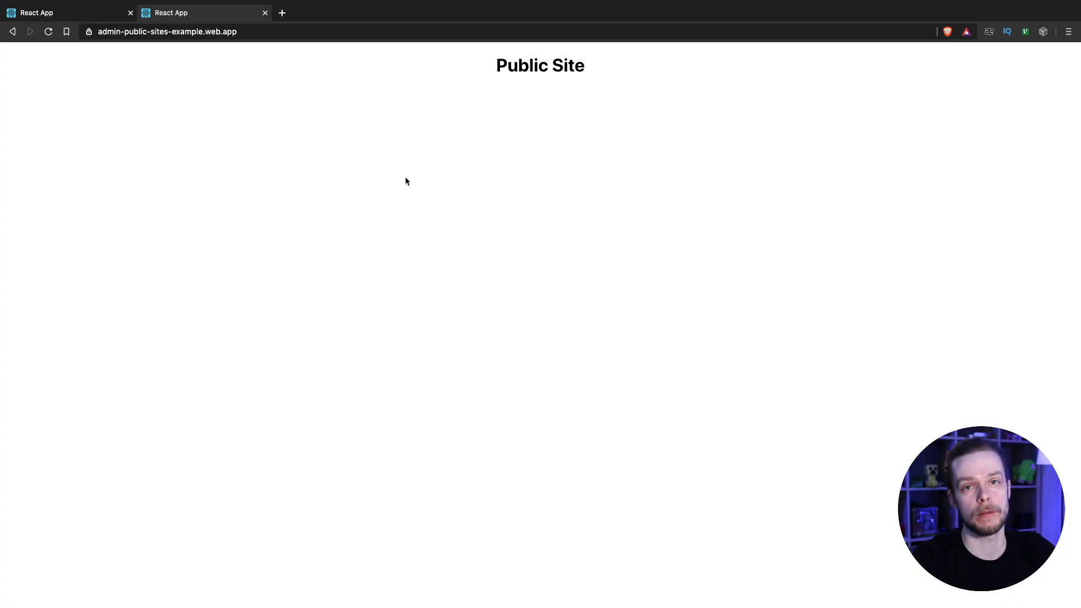
pyautogui.moveTo(190, 148)
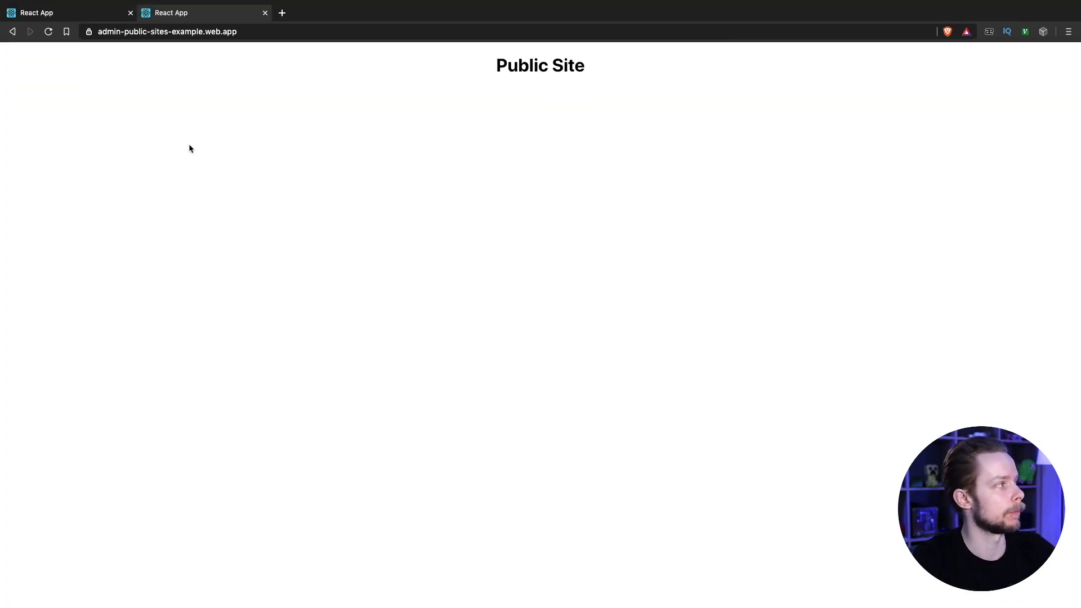
# Switch back to the first tab showing the live admin-area.web.app Admin Site
pyautogui.click(62, 12)
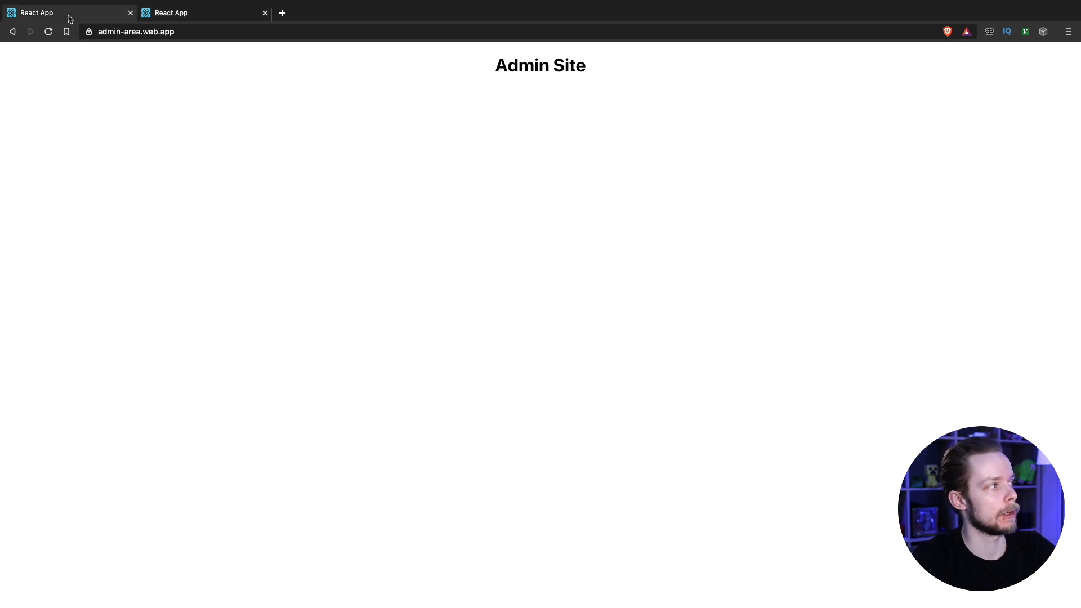